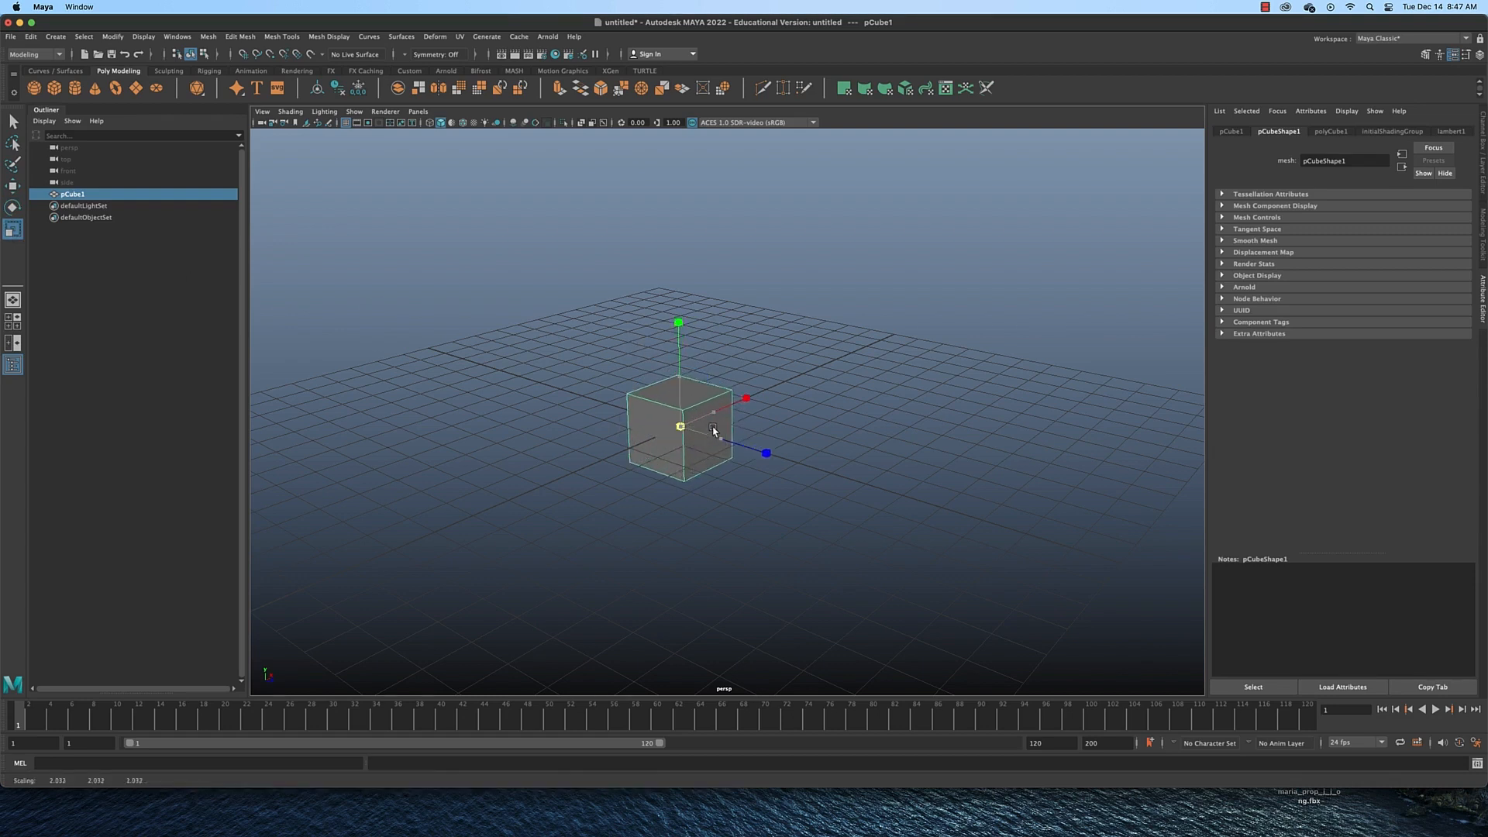
# Scale pCube1 along Y into a tall rectangular pillar and refine its proportions
pyautogui.moveTo(679, 322); pyautogui.dragTo(678, 277)
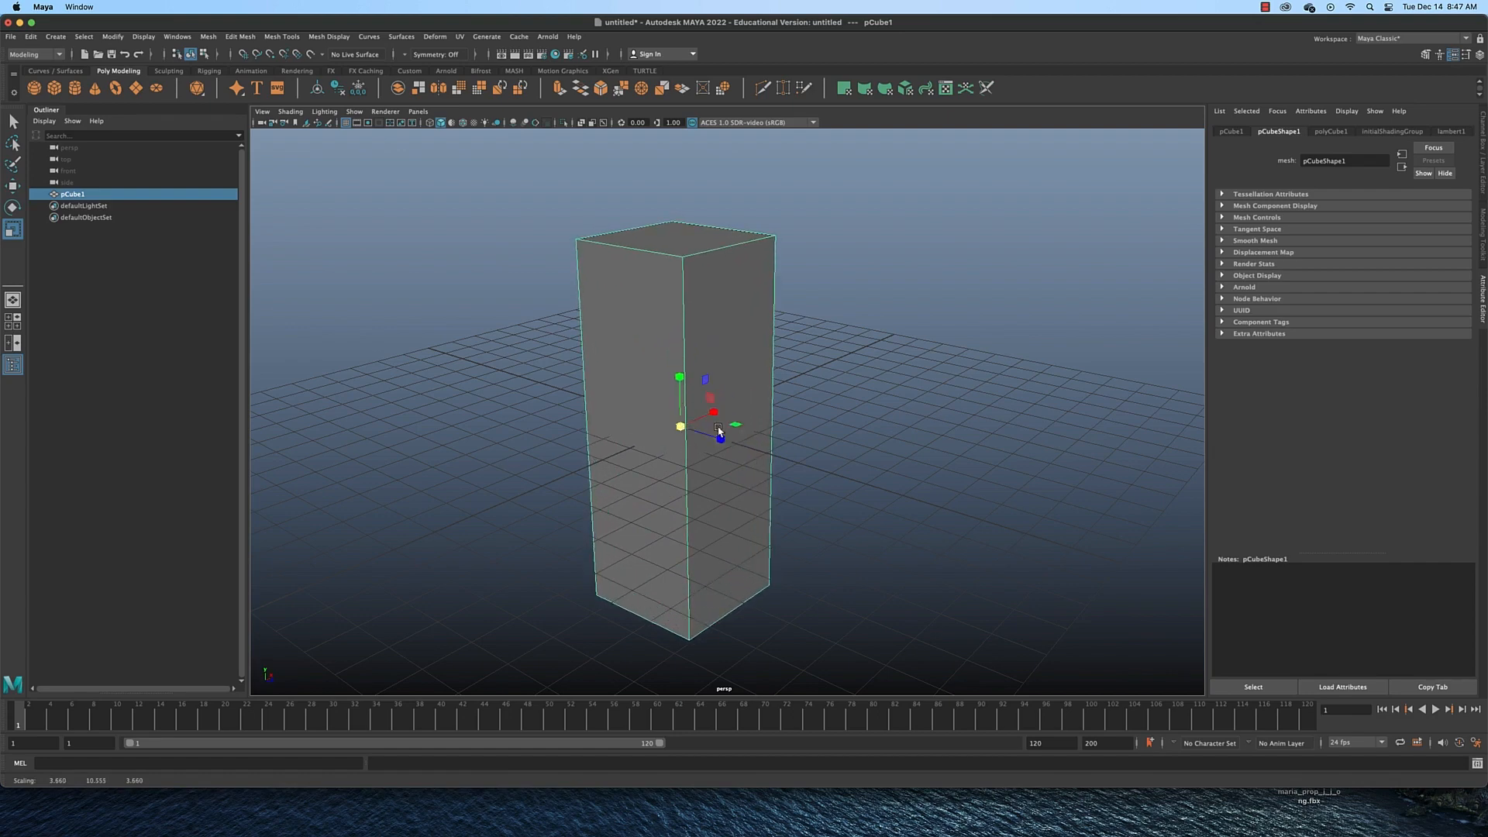
pyautogui.moveTo(717, 433); pyautogui.dragTo(615, 531)
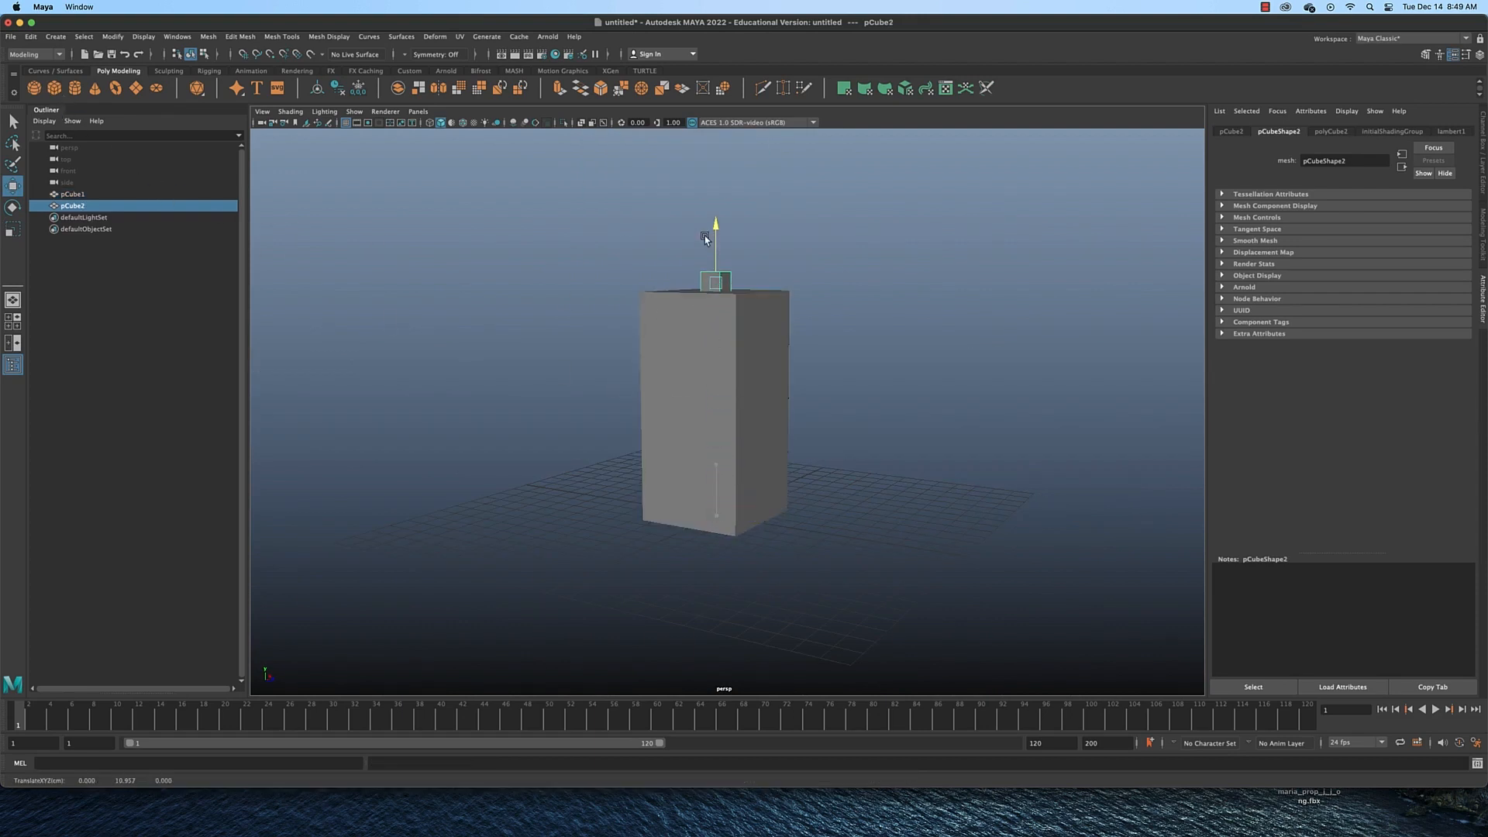
# Raise a second cube onto the pillar top and enlarge it into an overhanging block
pyautogui.click(12, 229)
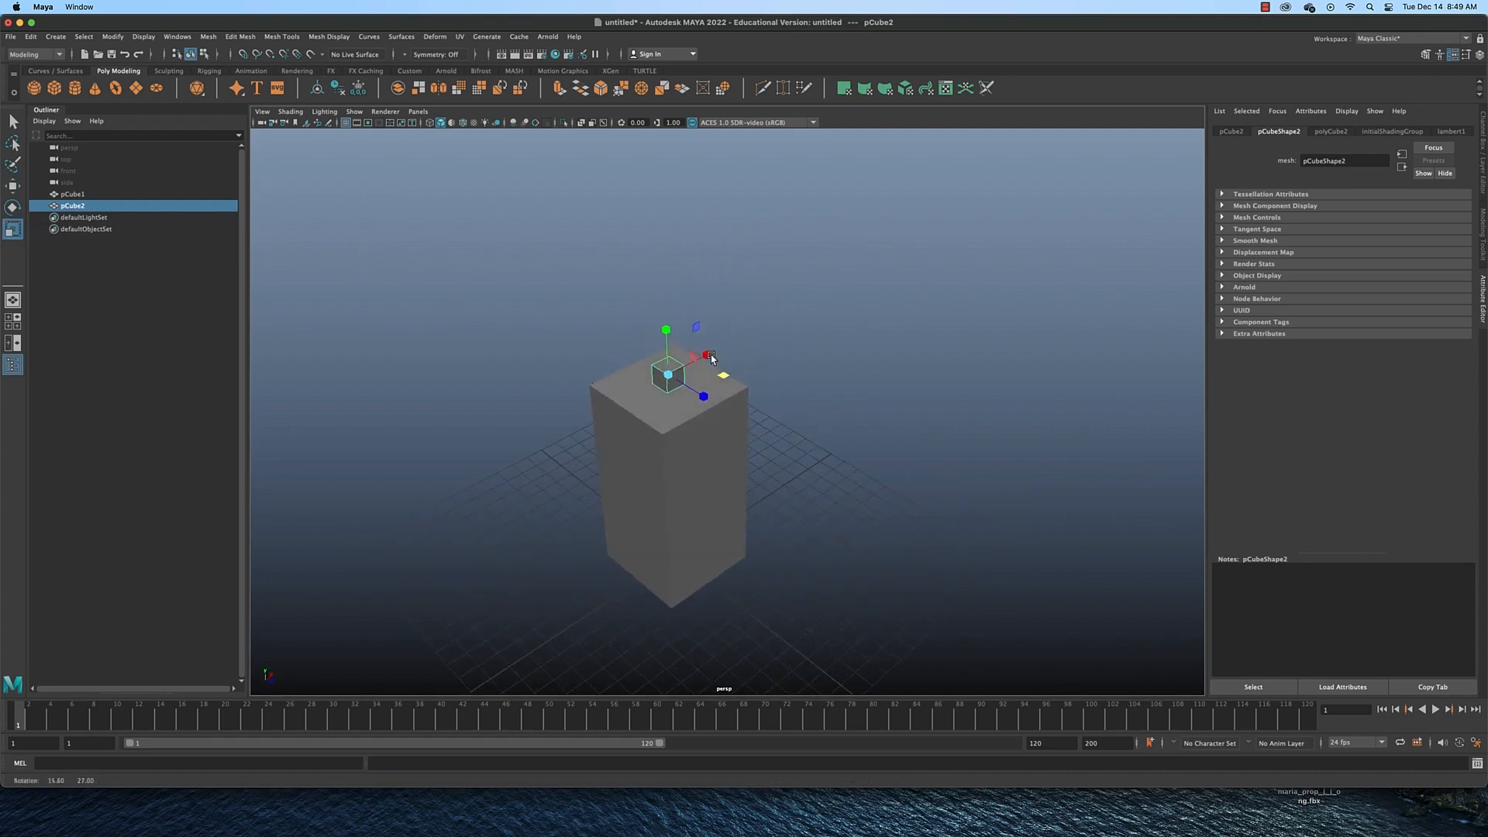
pyautogui.moveTo(711, 358); pyautogui.dragTo(717, 372)
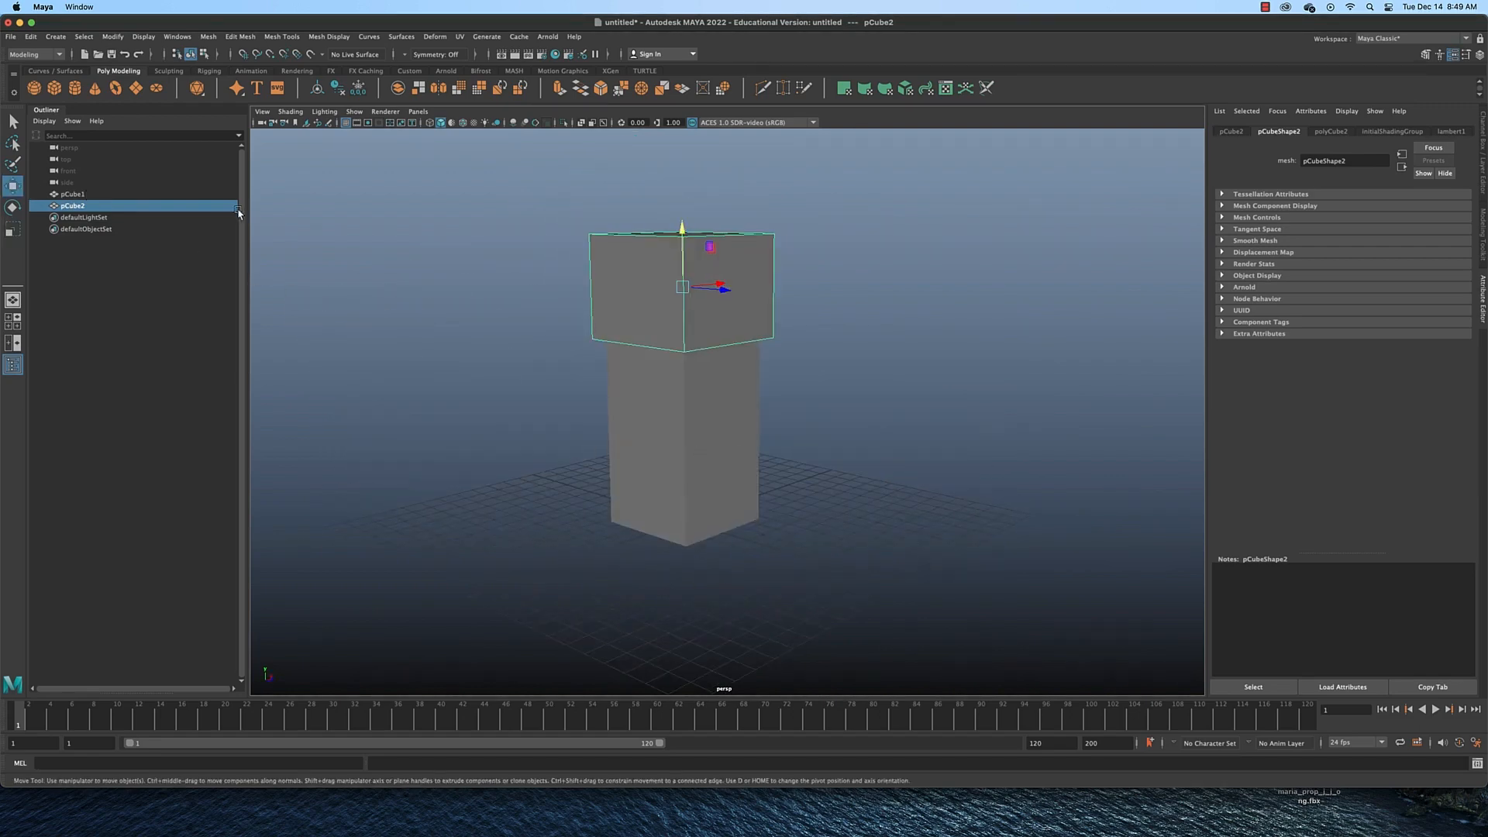
pyautogui.moveTo(682, 287); pyautogui.dragTo(682, 206)
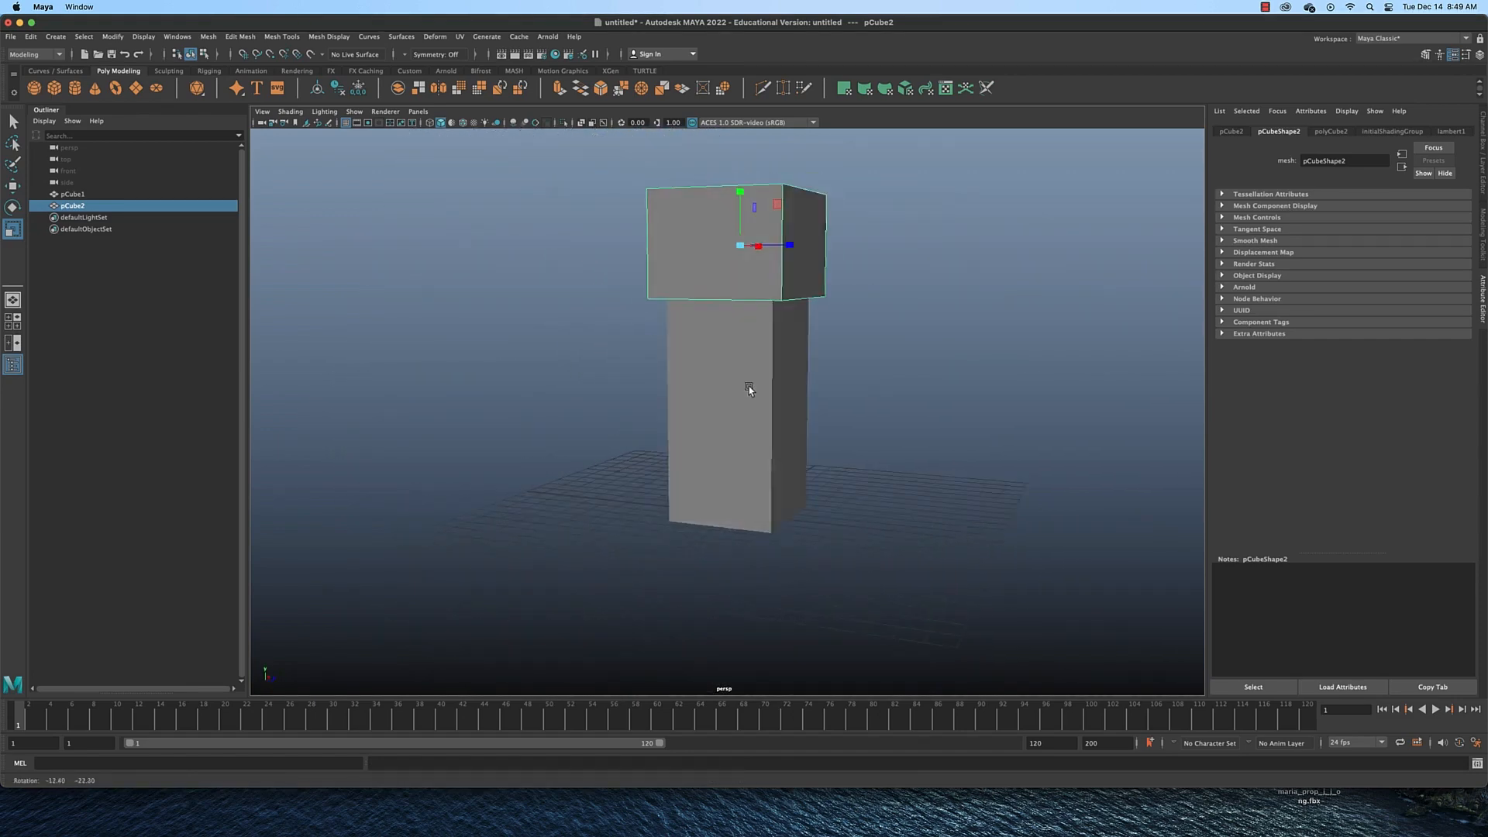
pyautogui.moveTo(749, 391); pyautogui.dragTo(704, 412)
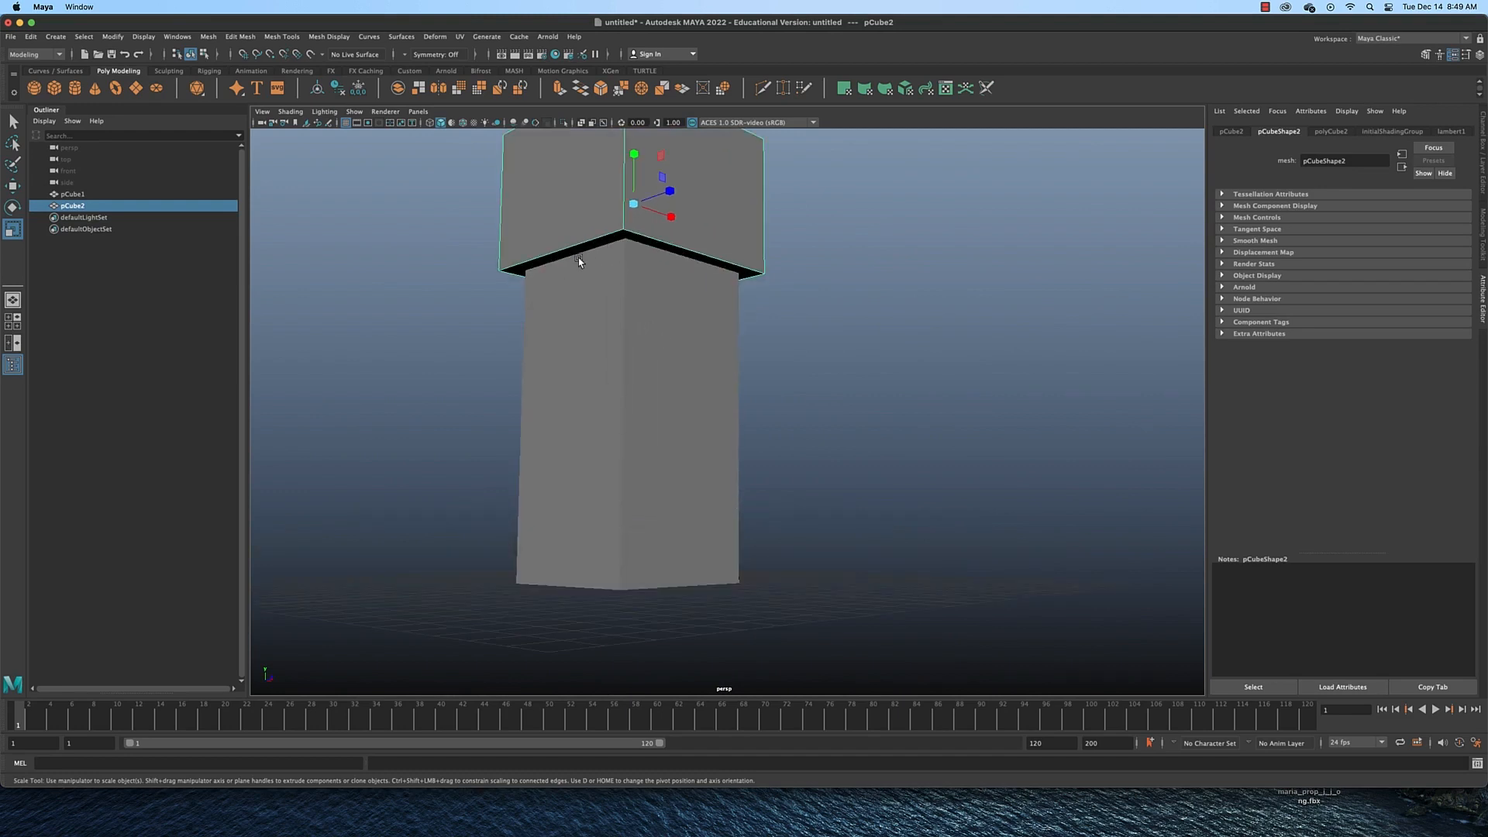
pyautogui.moveTo(663, 301)
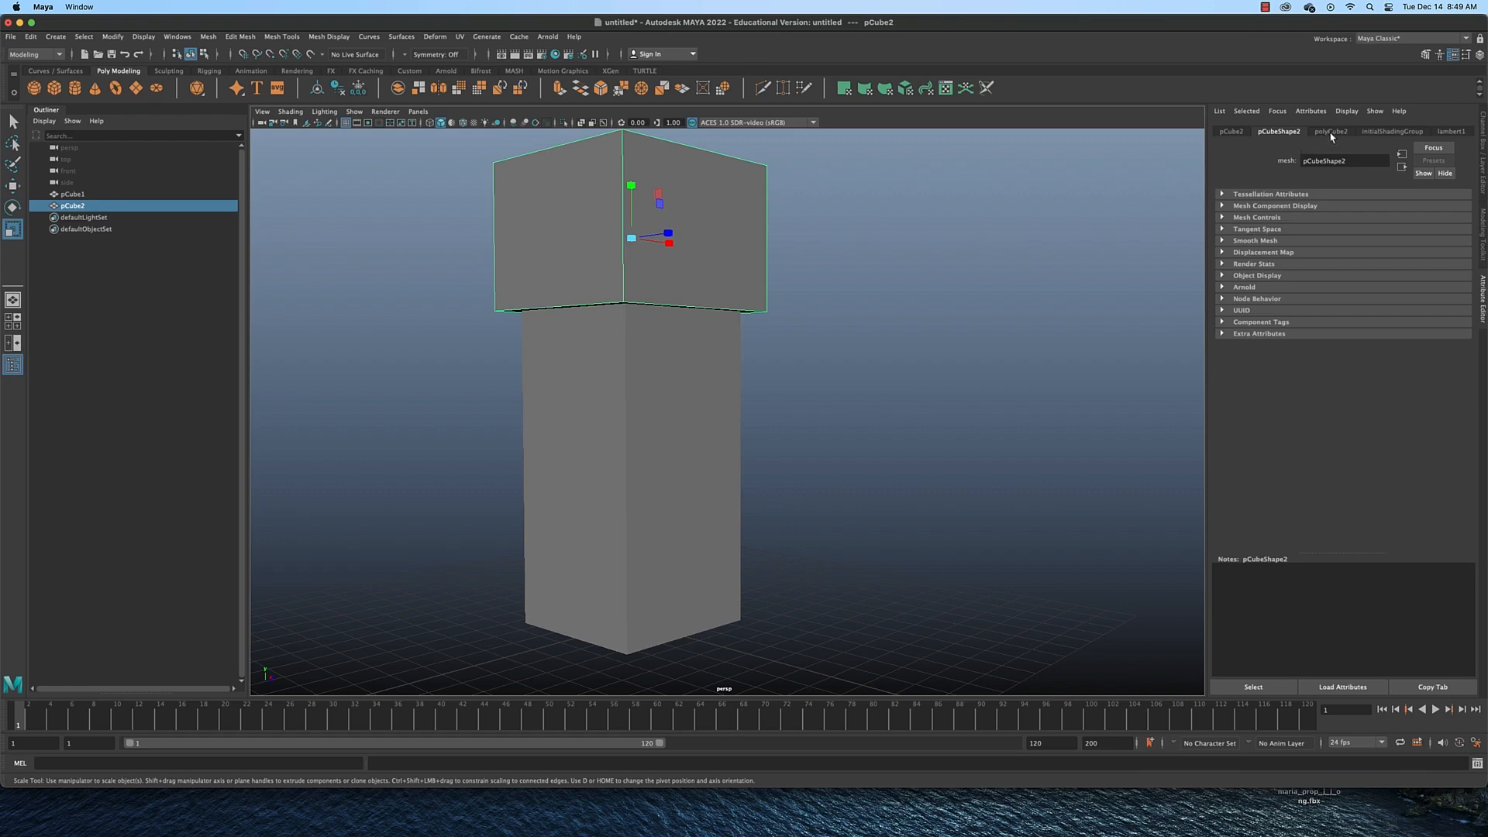
# Set polyCube2 Subdivisions Width and Depth to 6 in the Attribute Editor
pyautogui.click(1332, 130)
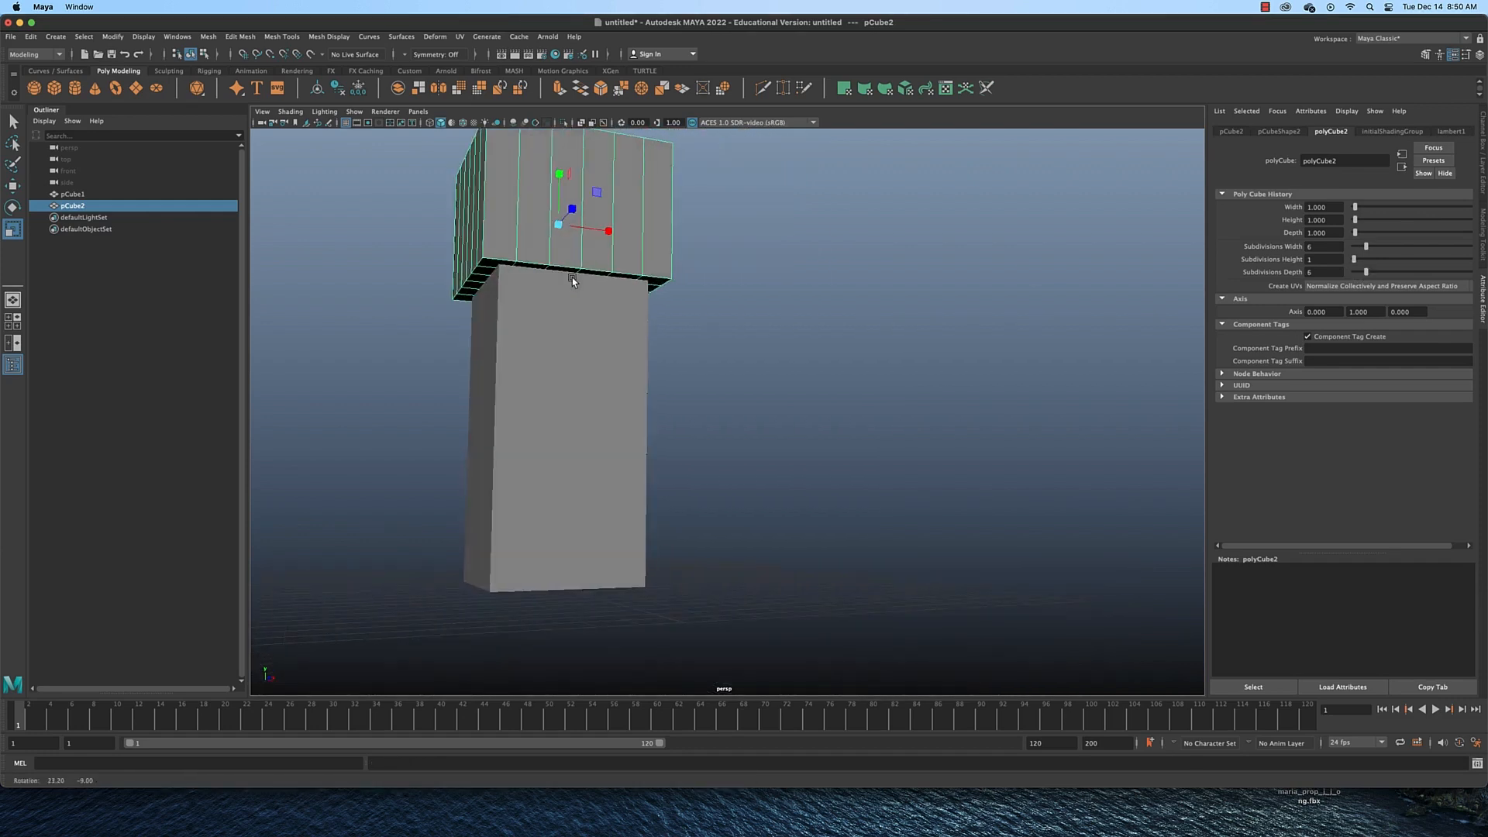
pyautogui.moveTo(572, 282); pyautogui.dragTo(620, 273)
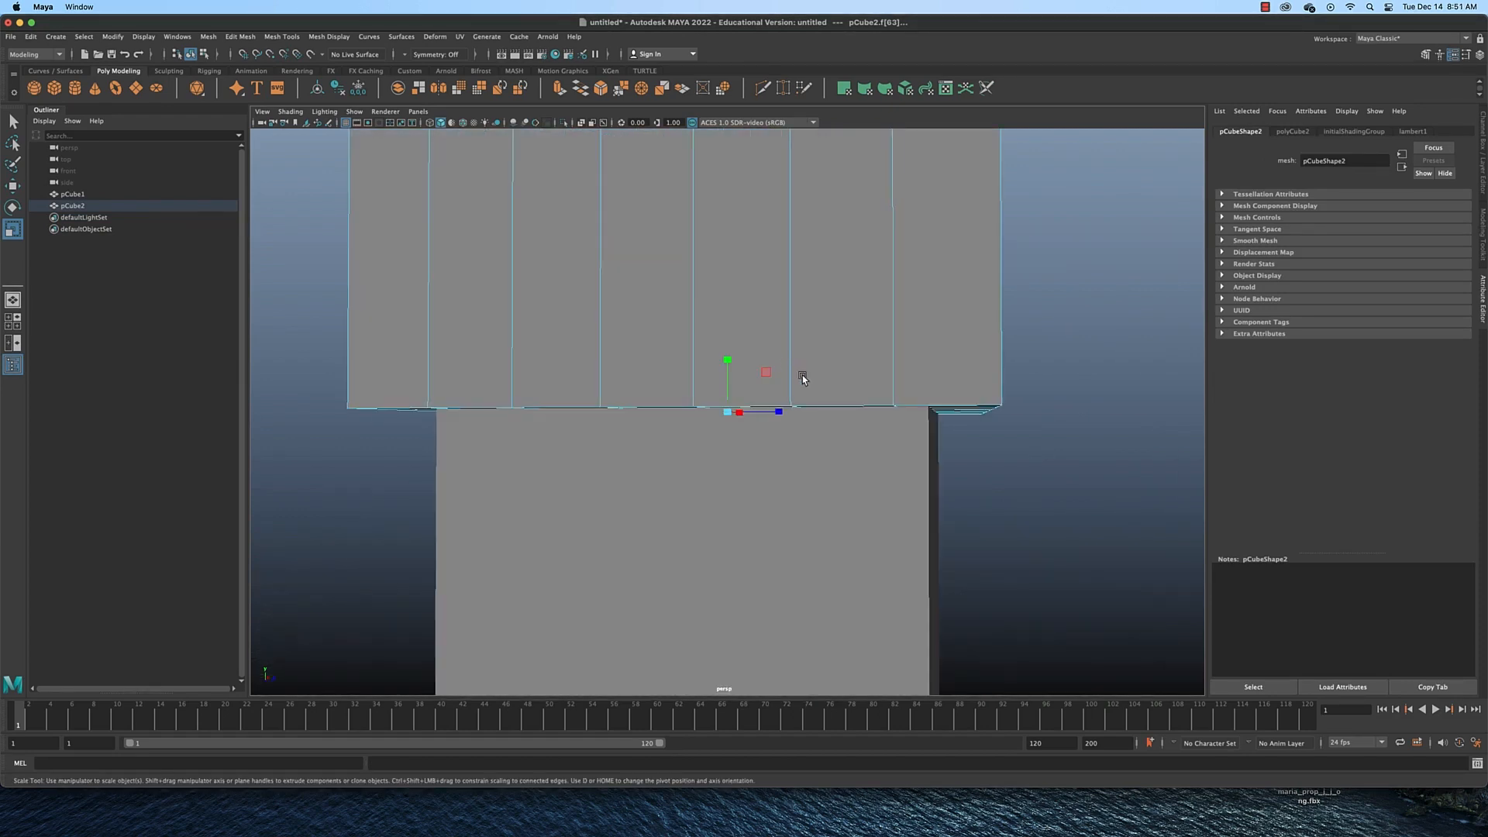
# Extrude alternating bottom faces inward to notch the block's underside and inspect it
pyautogui.moveTo(801, 380); pyautogui.dragTo(795, 445)
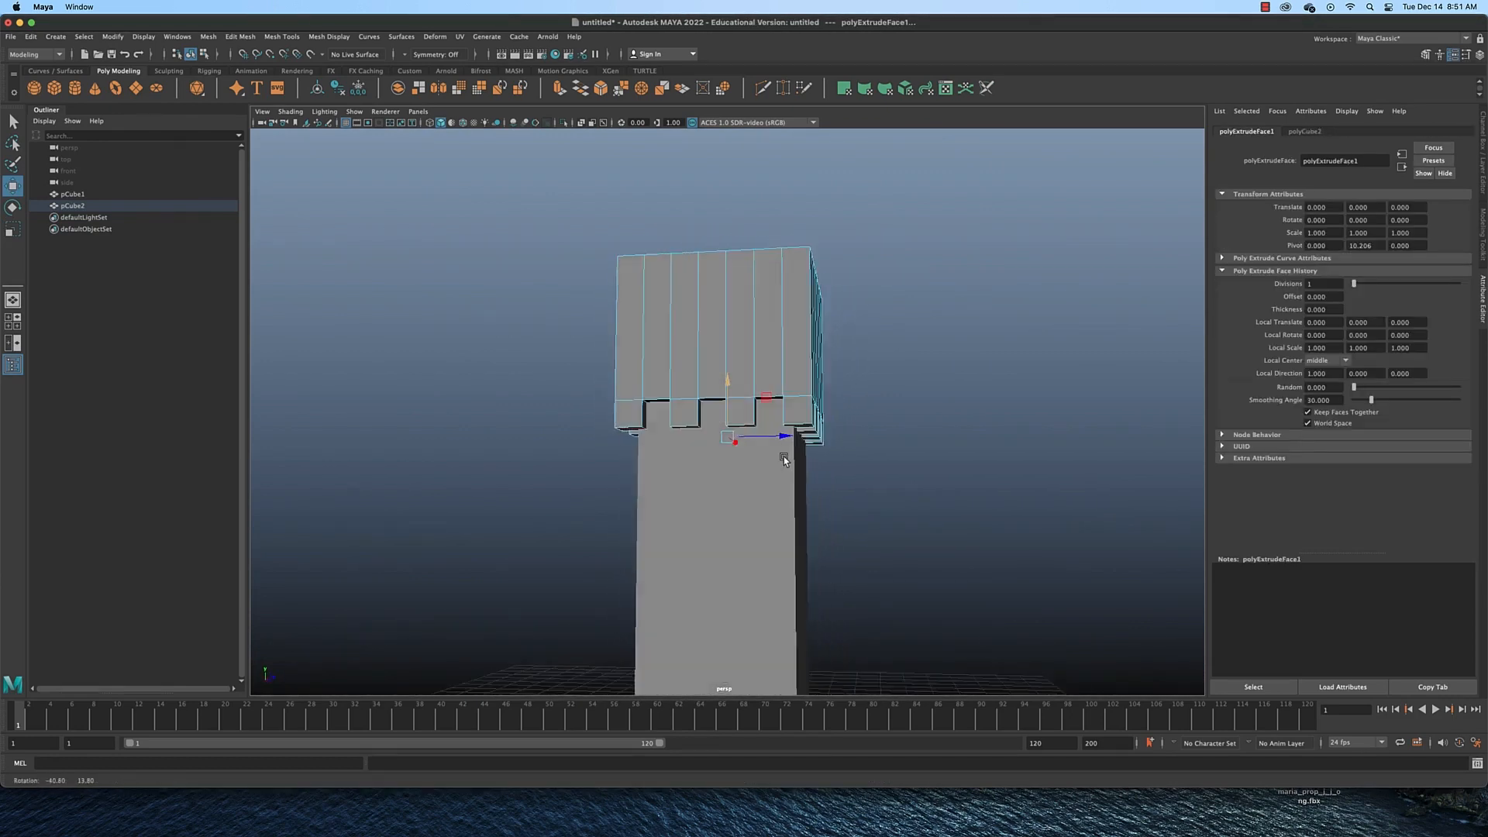
pyautogui.moveTo(783, 460); pyautogui.dragTo(846, 455)
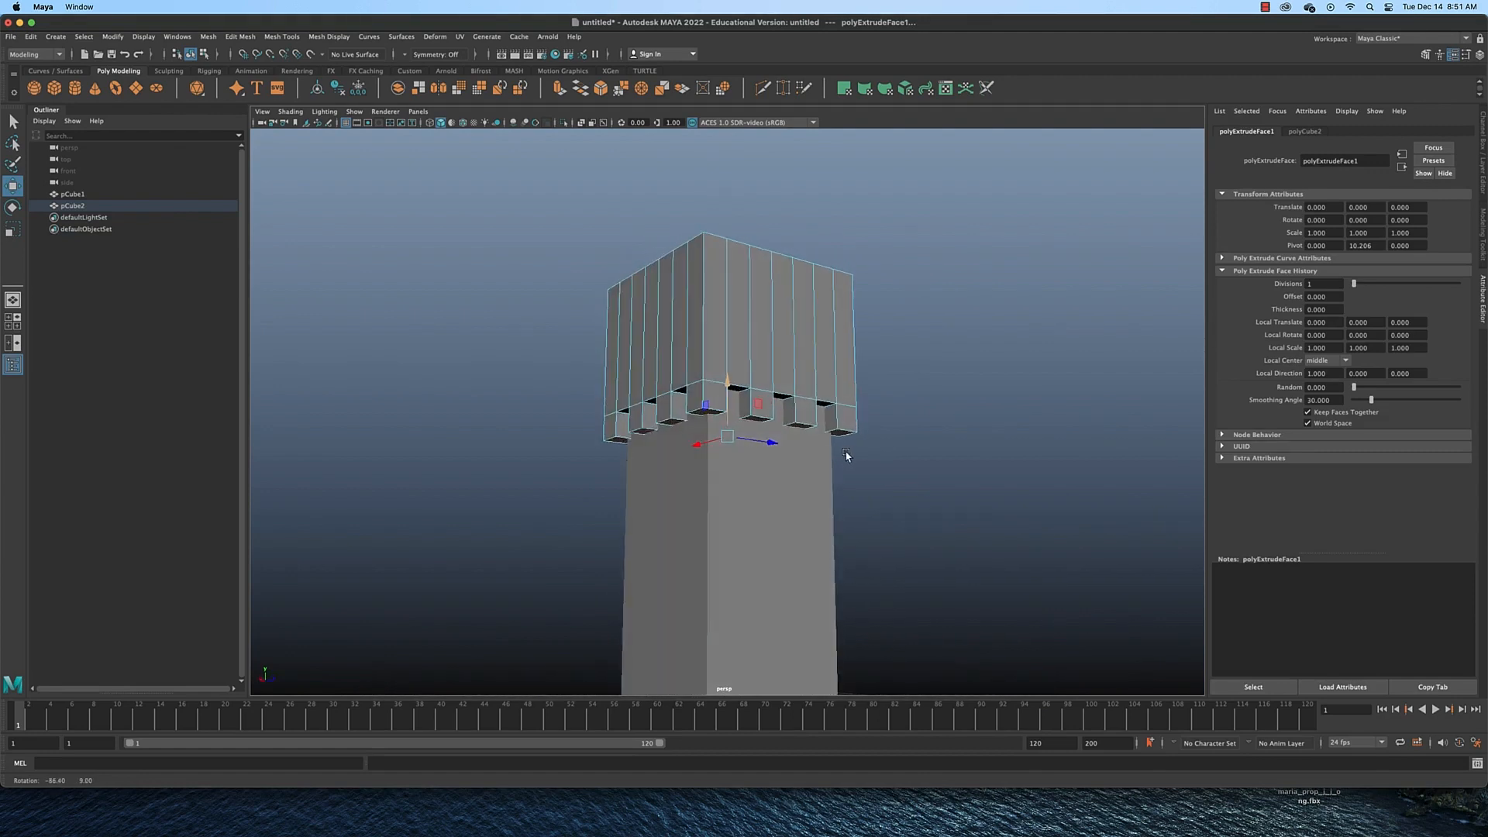
pyautogui.moveTo(845, 456); pyautogui.dragTo(753, 465)
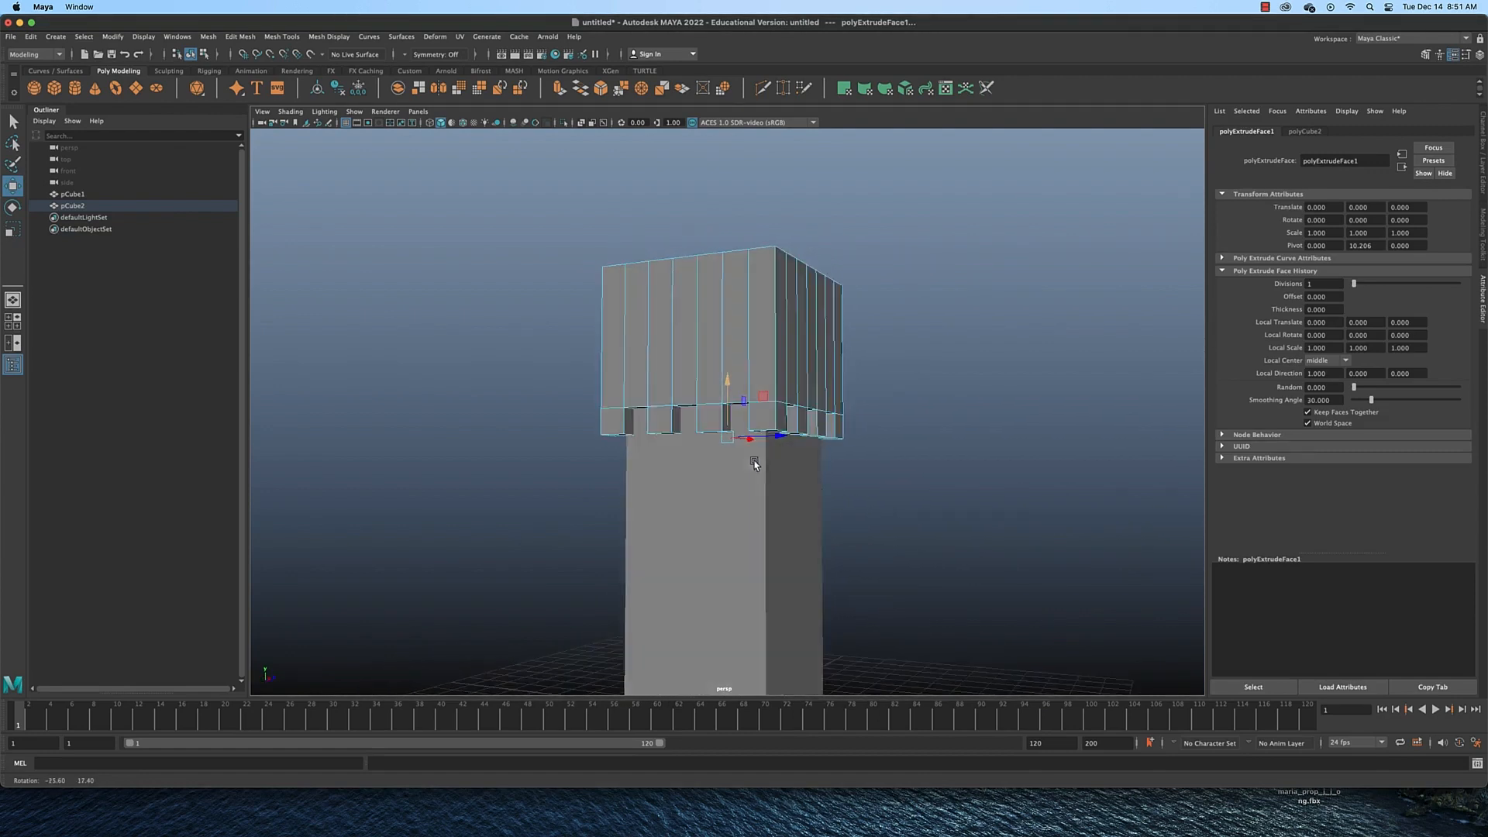
pyautogui.moveTo(755, 465); pyautogui.dragTo(840, 442)
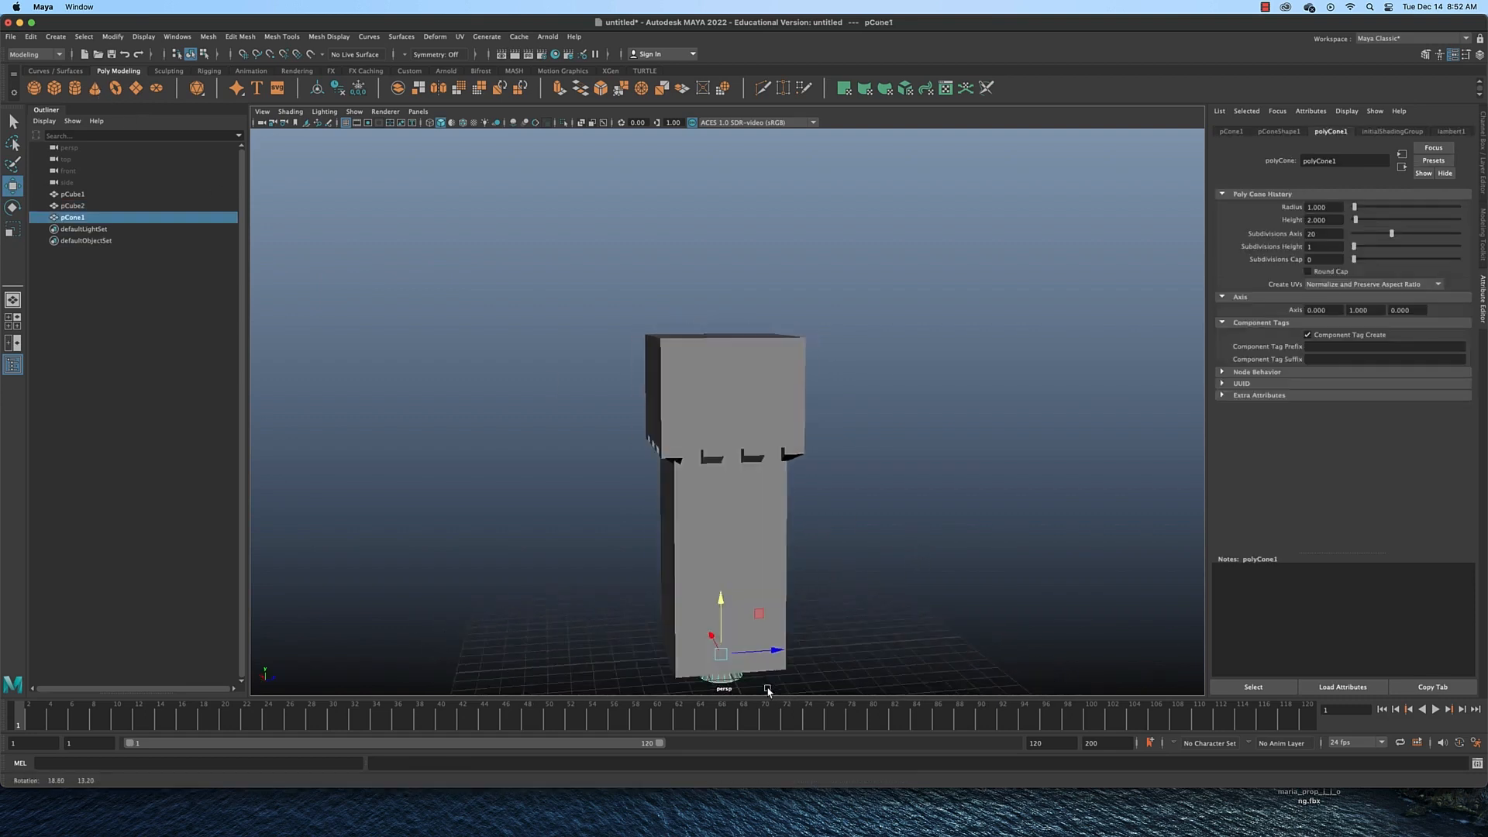
# Give polyCone1 Subdivisions Axis 4 and place it on the block as a pyramid roof
pyautogui.moveTo(769, 692); pyautogui.dragTo(873, 683)
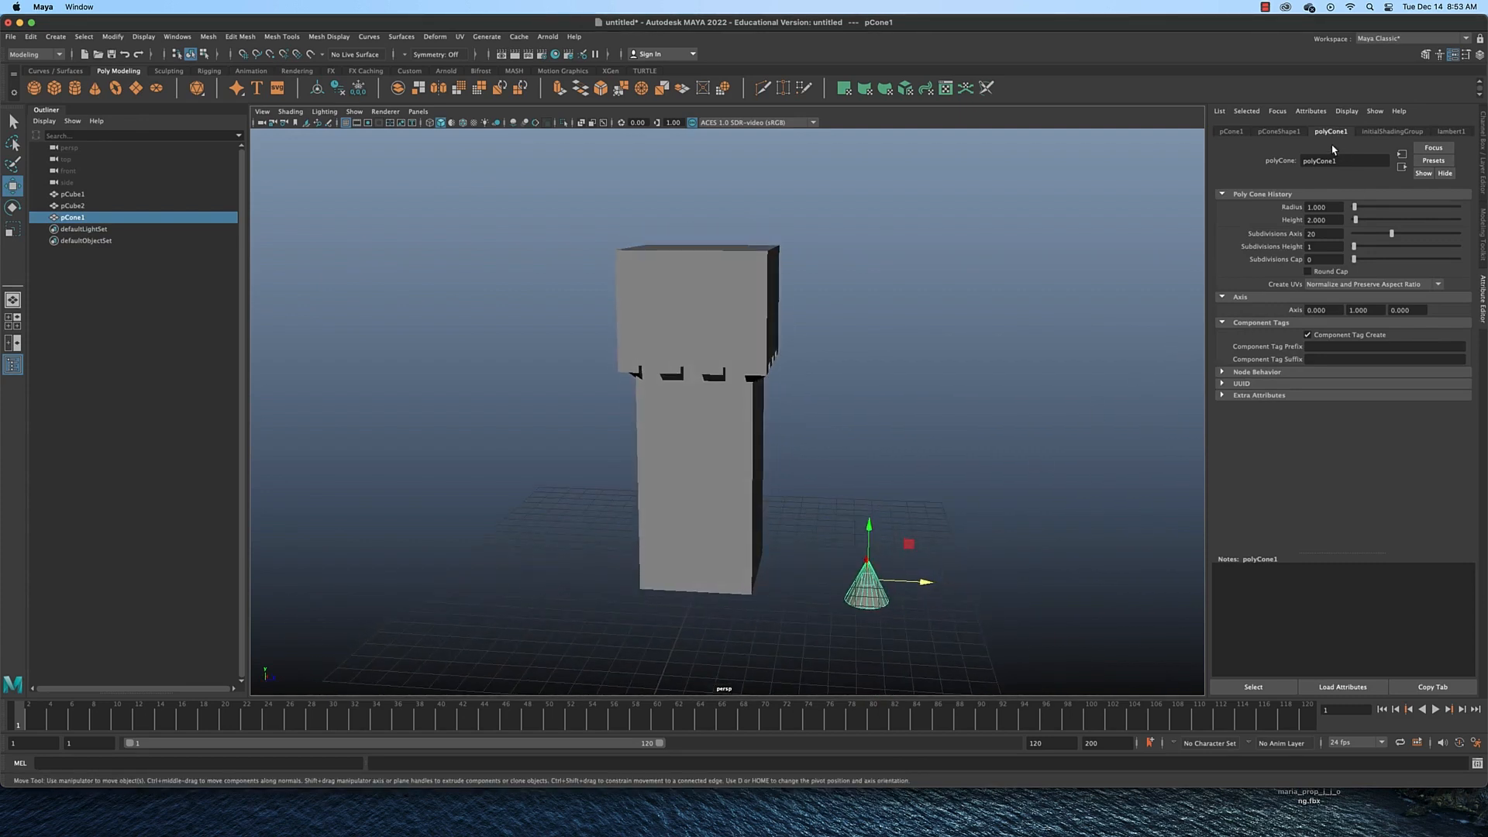
pyautogui.moveTo(1333, 133)
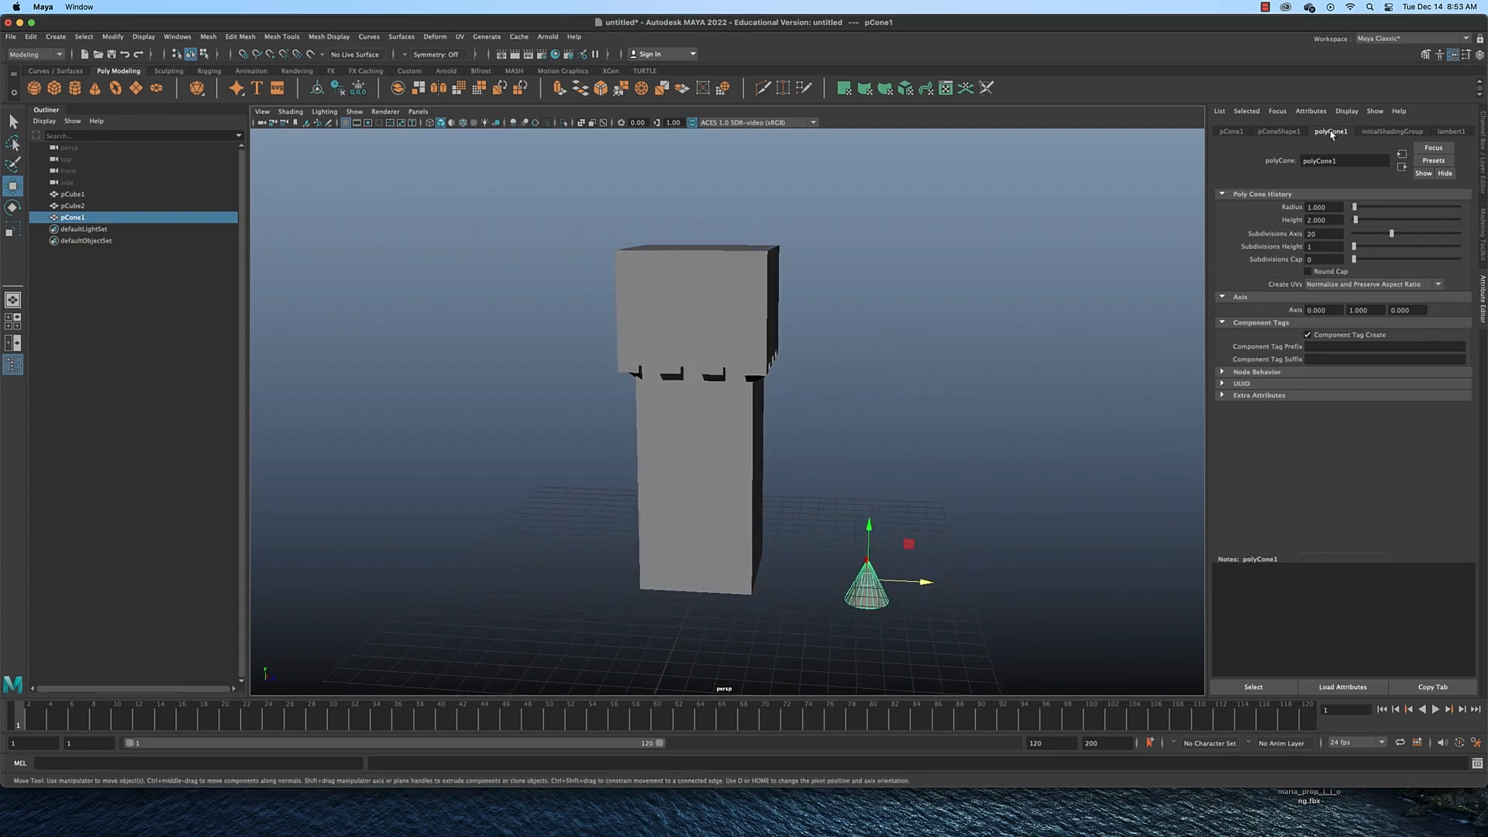
pyautogui.click(1324, 234)
pyautogui.write('4')
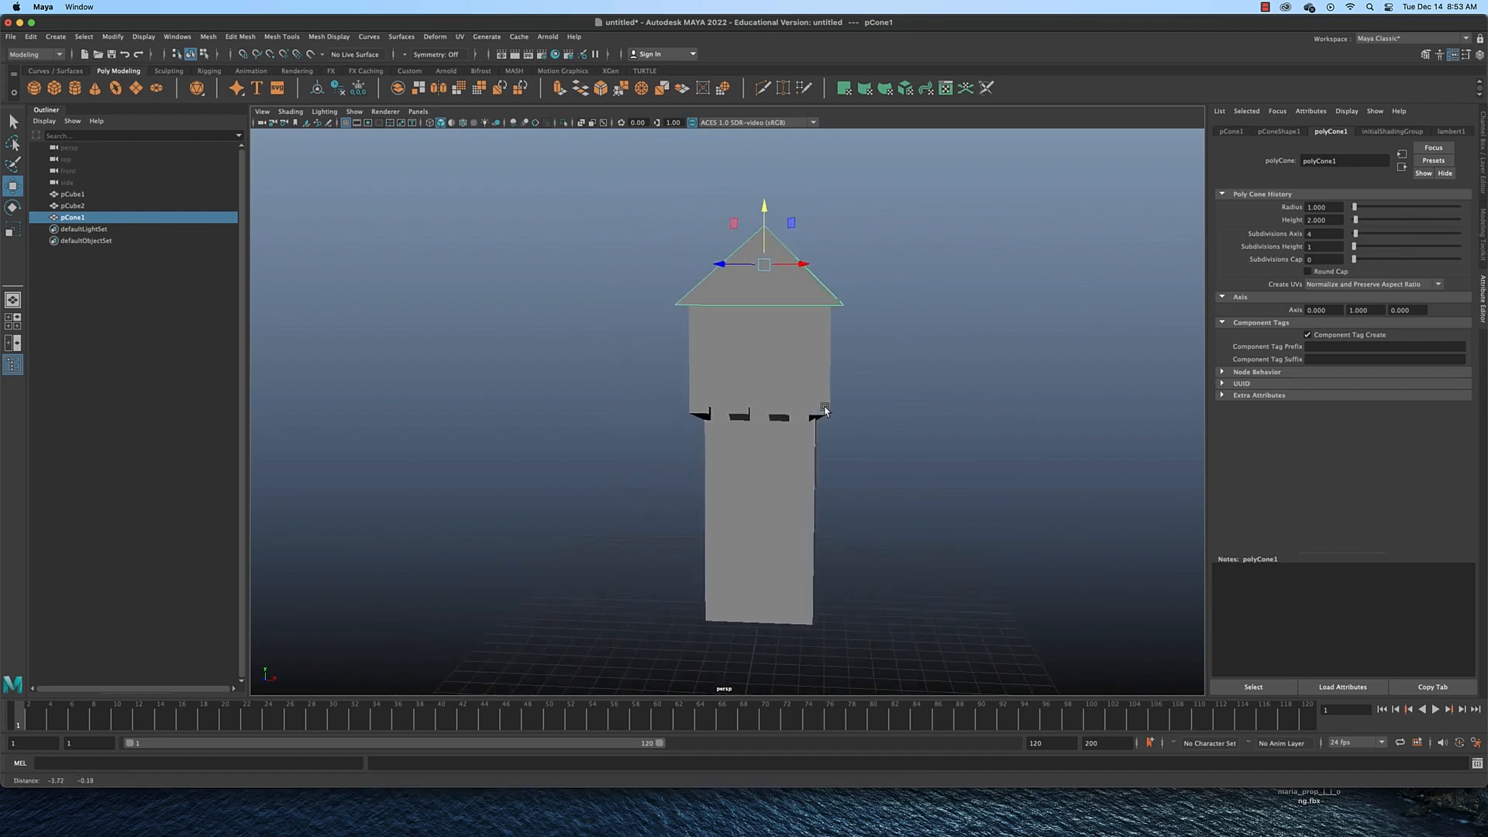
pyautogui.moveTo(823, 409); pyautogui.dragTo(724, 370)
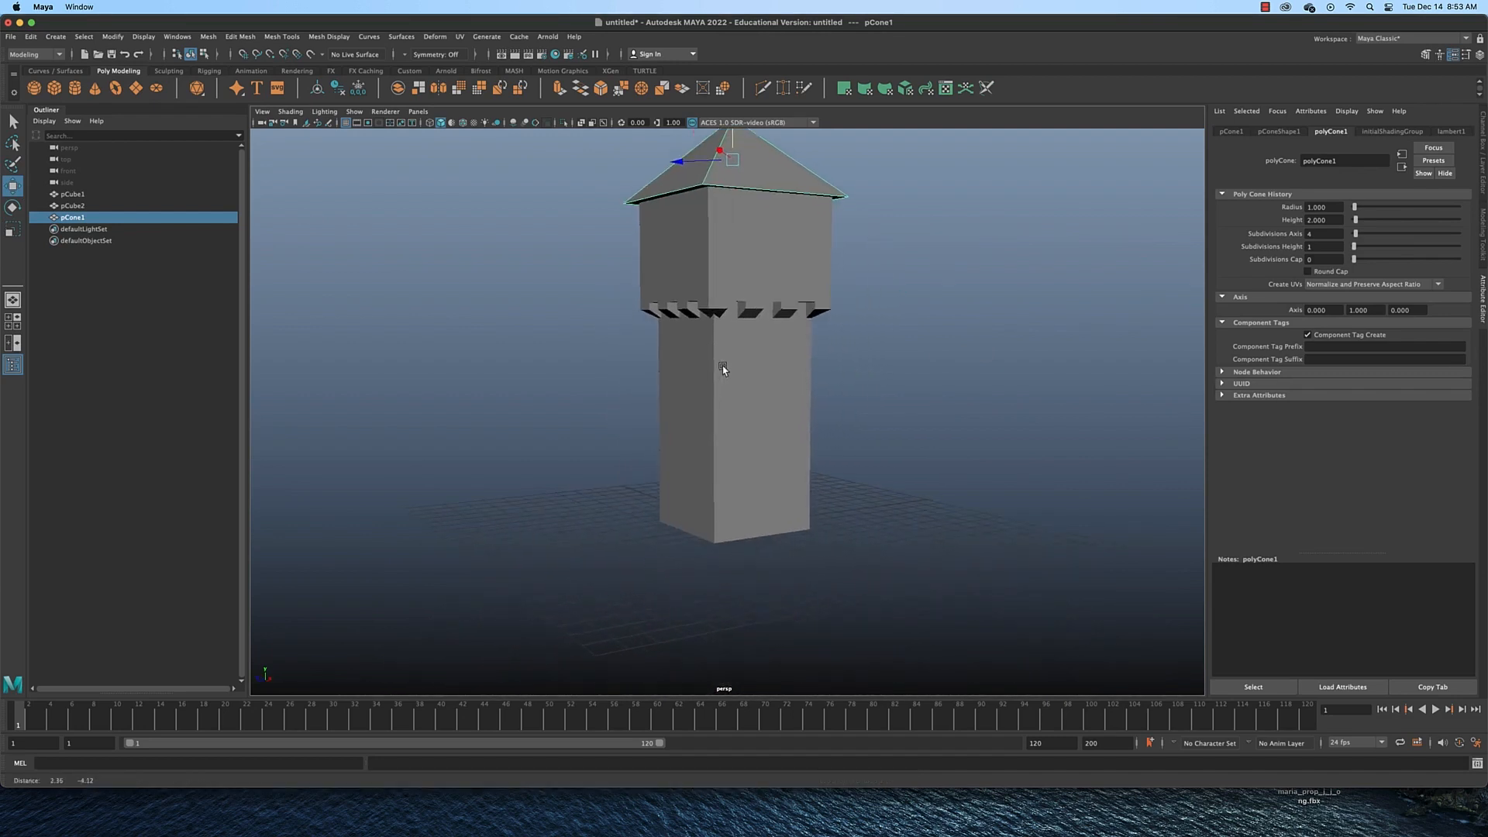
pyautogui.moveTo(724, 370); pyautogui.dragTo(727, 460)
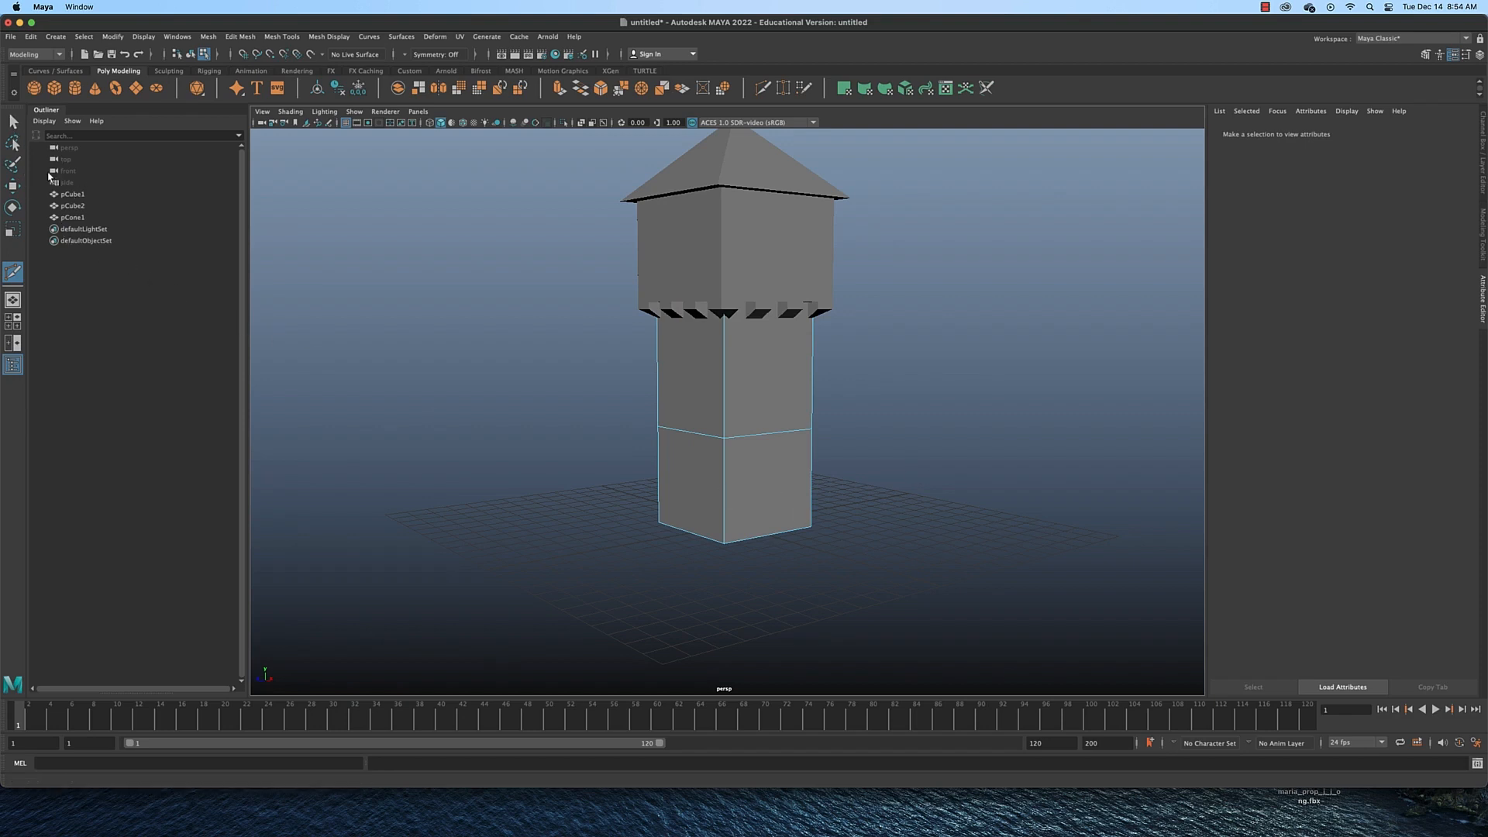
# Finish the edge loop on pCube1 and select a face on the pillar's lower section
pyautogui.click(12, 183)
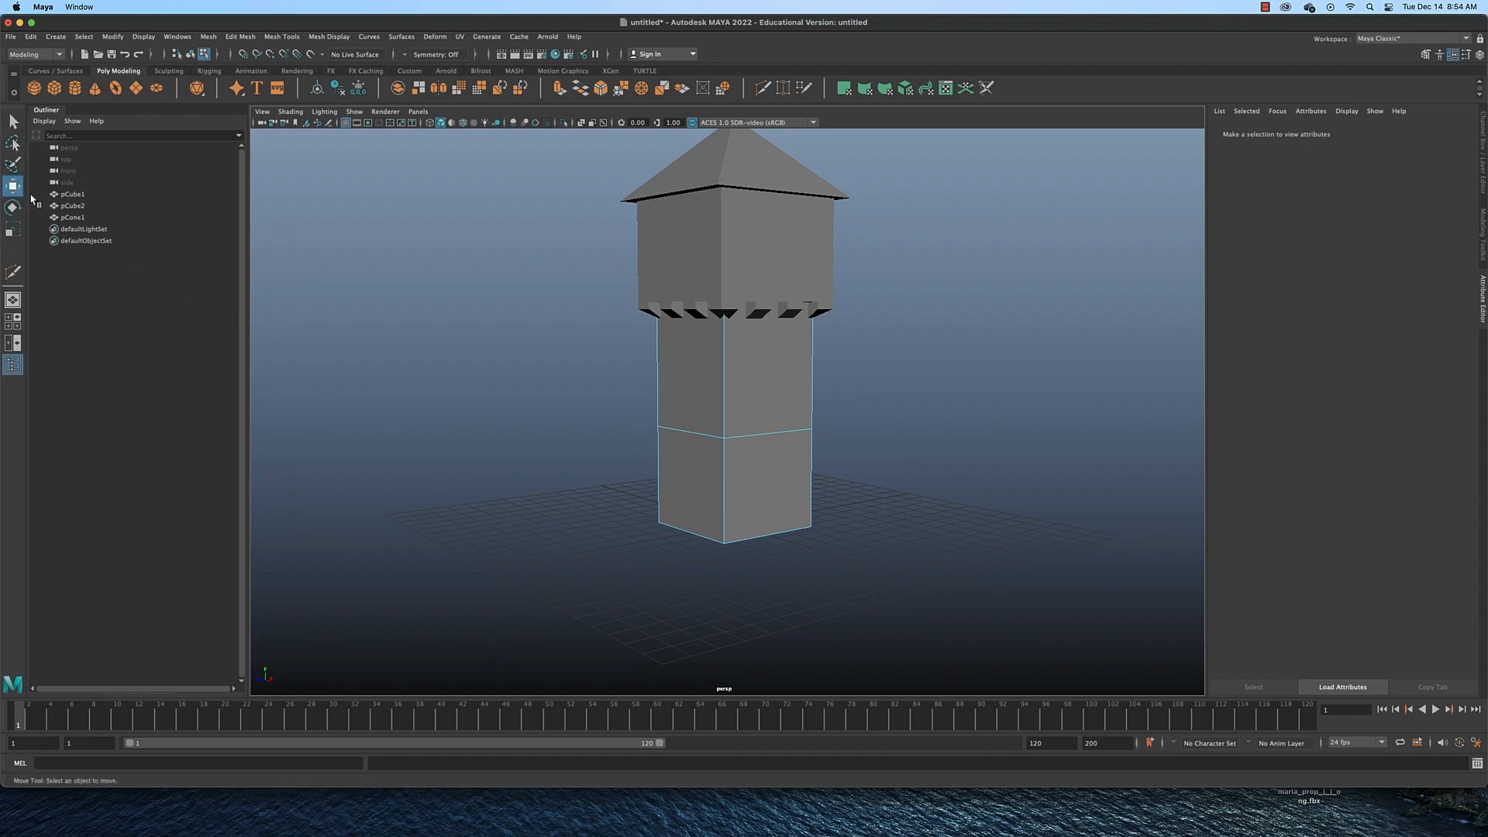
pyautogui.rightClick(775, 385)
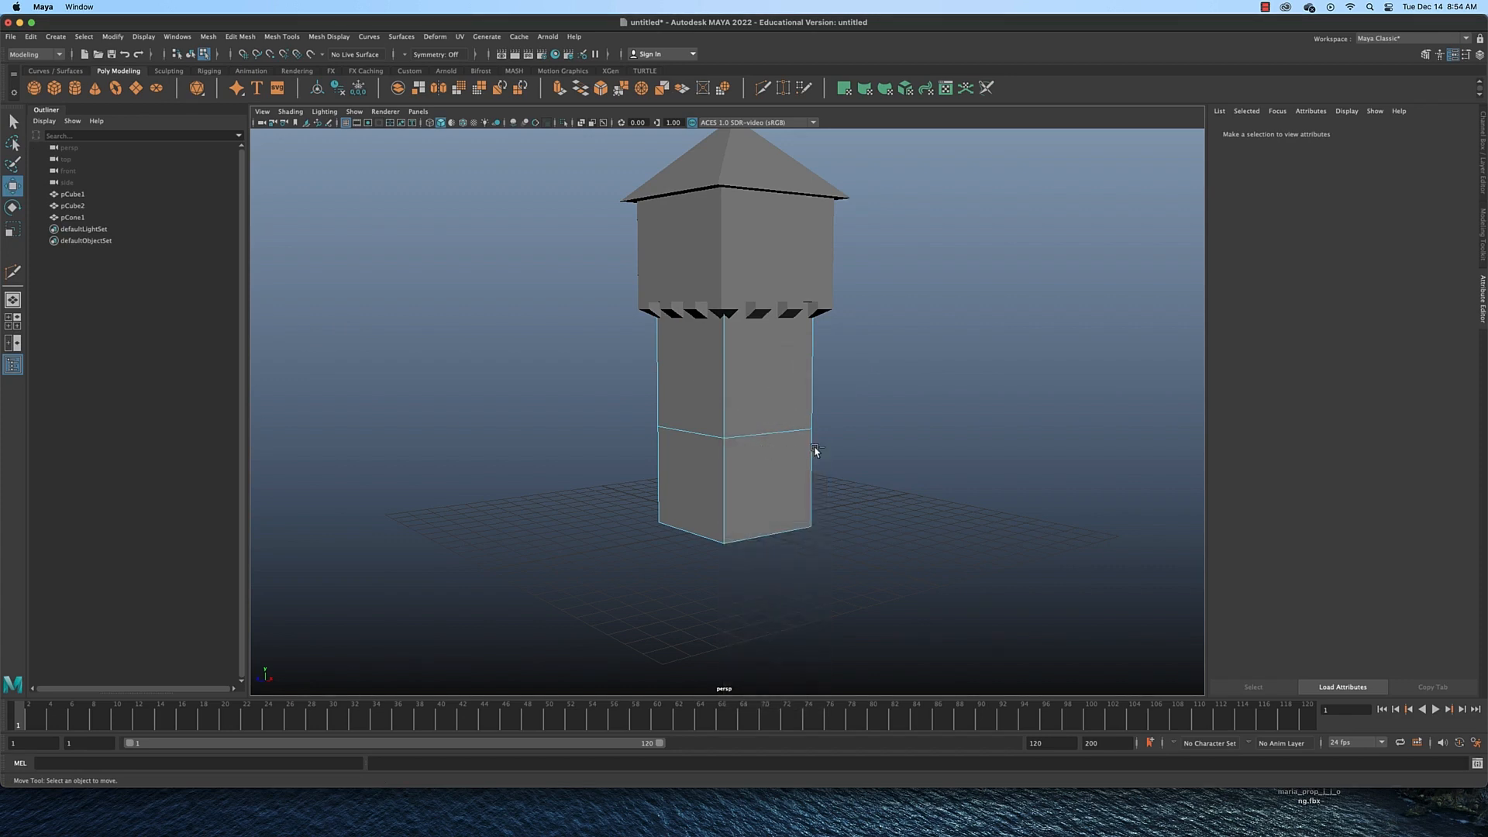
pyautogui.click(722, 492)
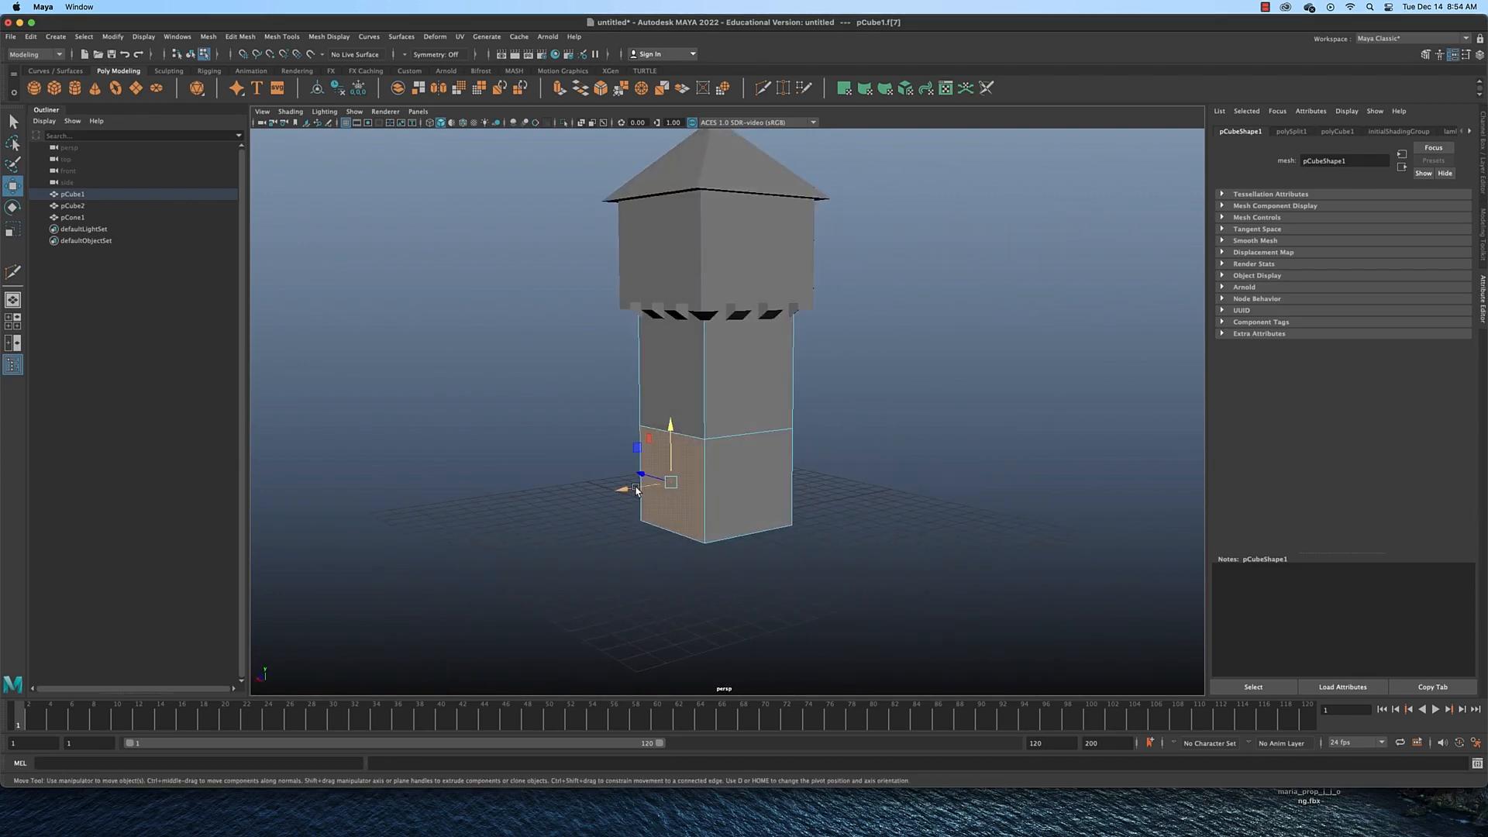
# Extrude the lower face into a side extension and raise its top middle edge into a slope
pyautogui.moveTo(636, 484); pyautogui.dragTo(589, 496)
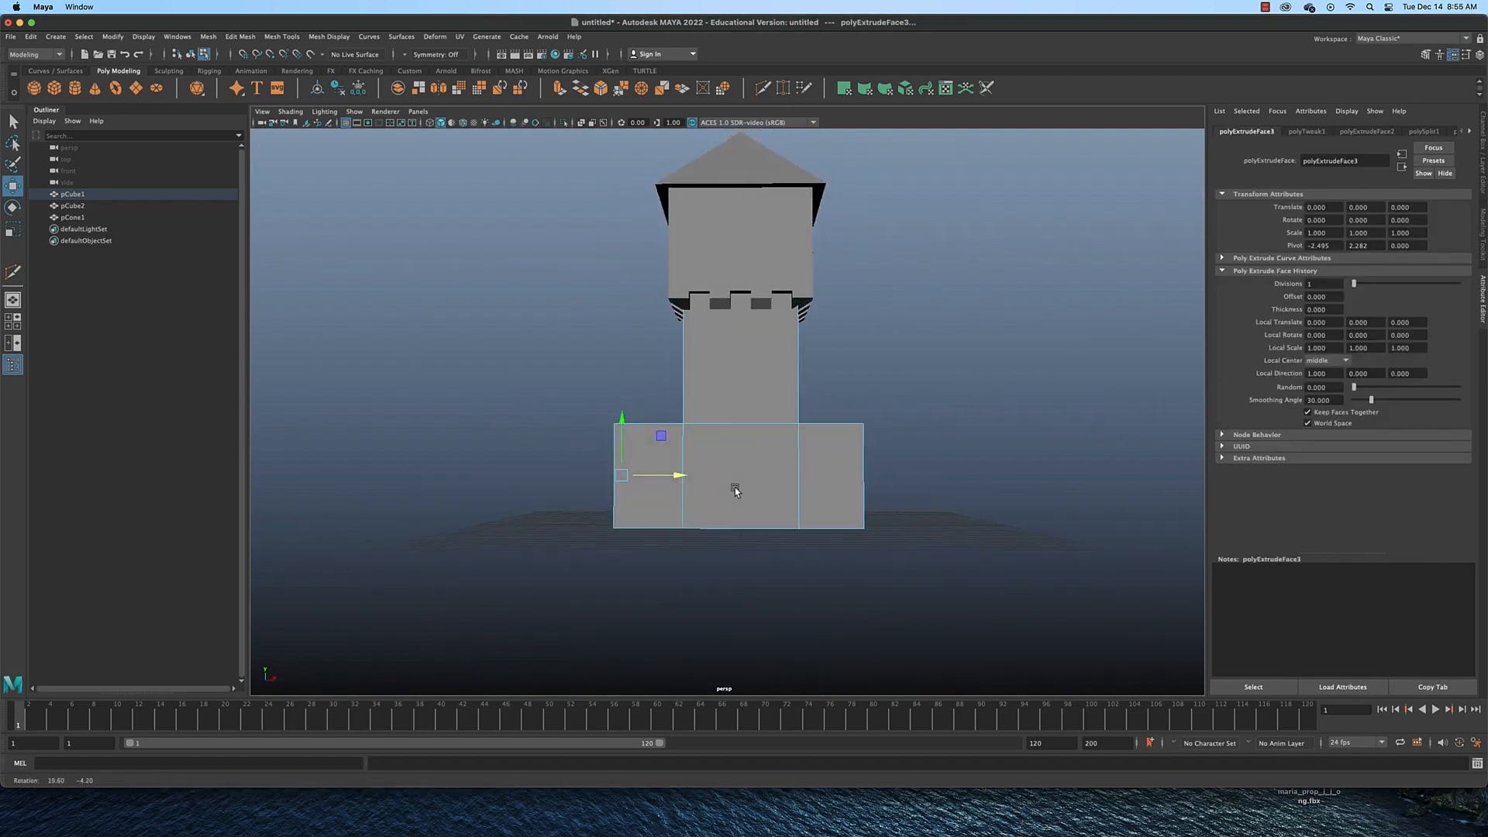
pyautogui.moveTo(735, 491); pyautogui.dragTo(797, 509)
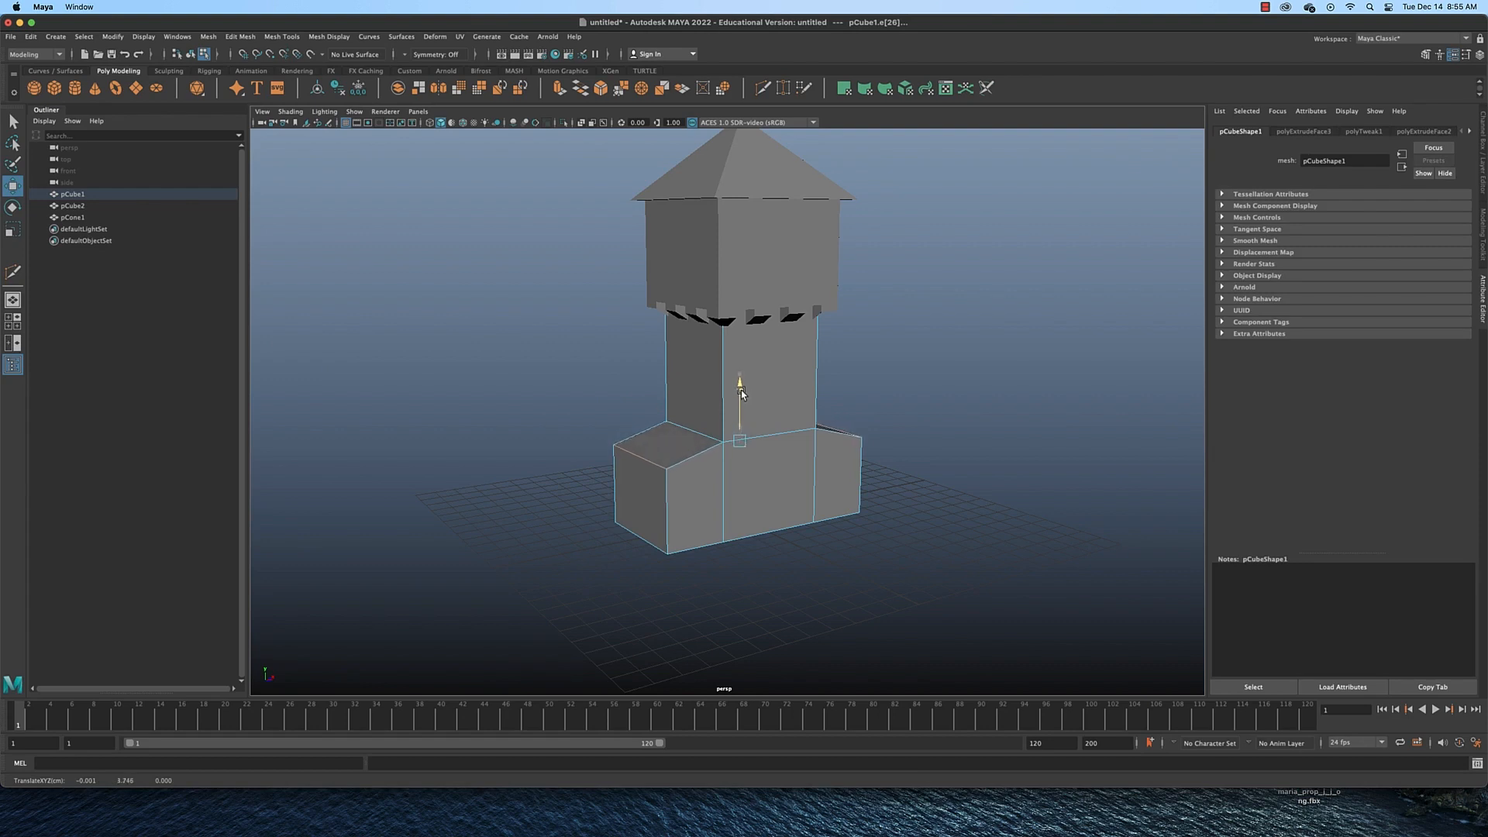
pyautogui.click(741, 442)
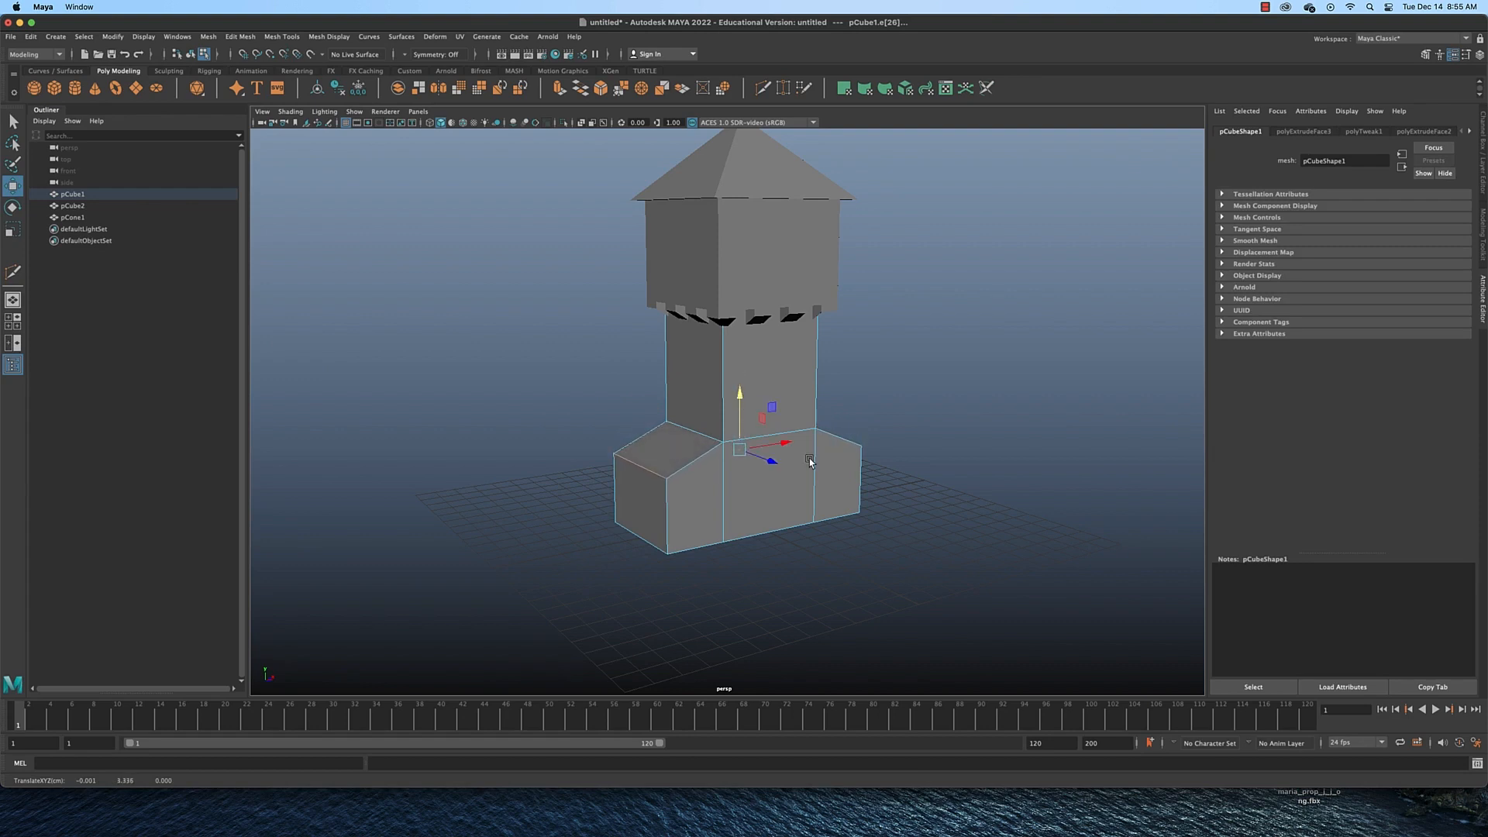
pyautogui.moveTo(806, 461); pyautogui.dragTo(710, 454)
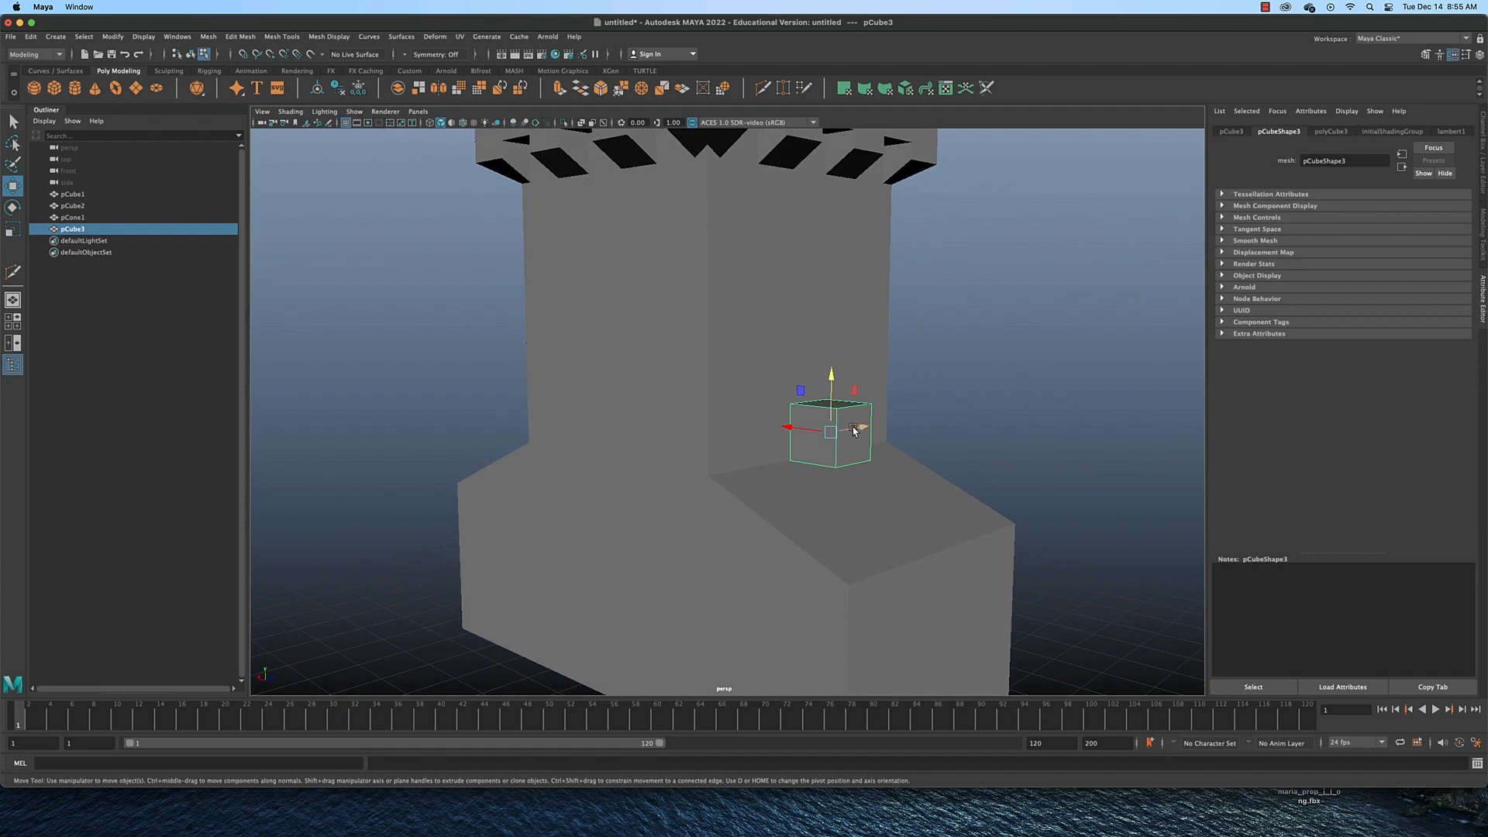
# Move the flat cube's vertices so the board follows the extension's right roof slope
pyautogui.rightClick(846, 427)
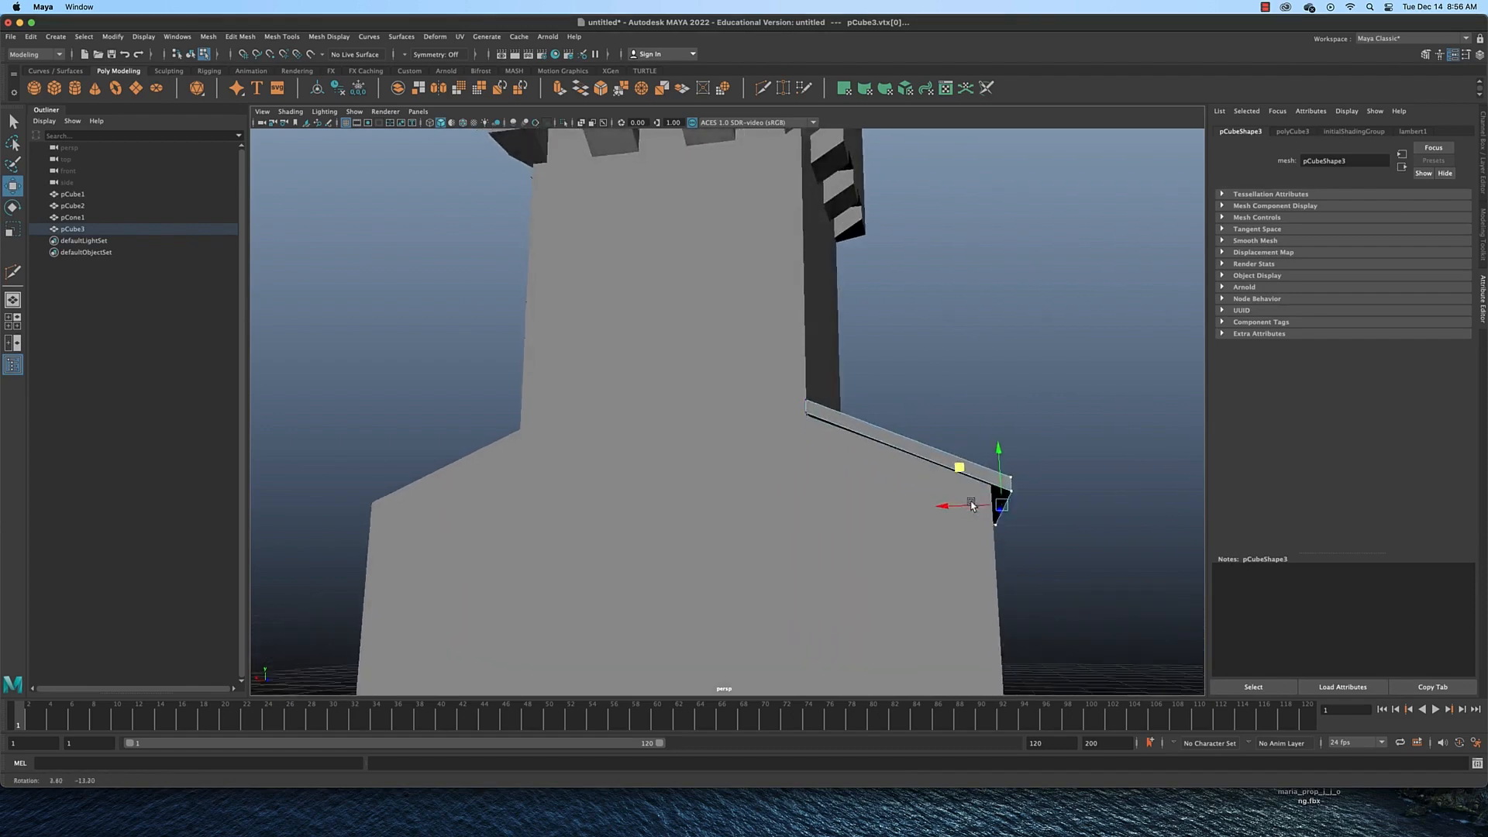
pyautogui.moveTo(974, 502); pyautogui.dragTo(854, 505)
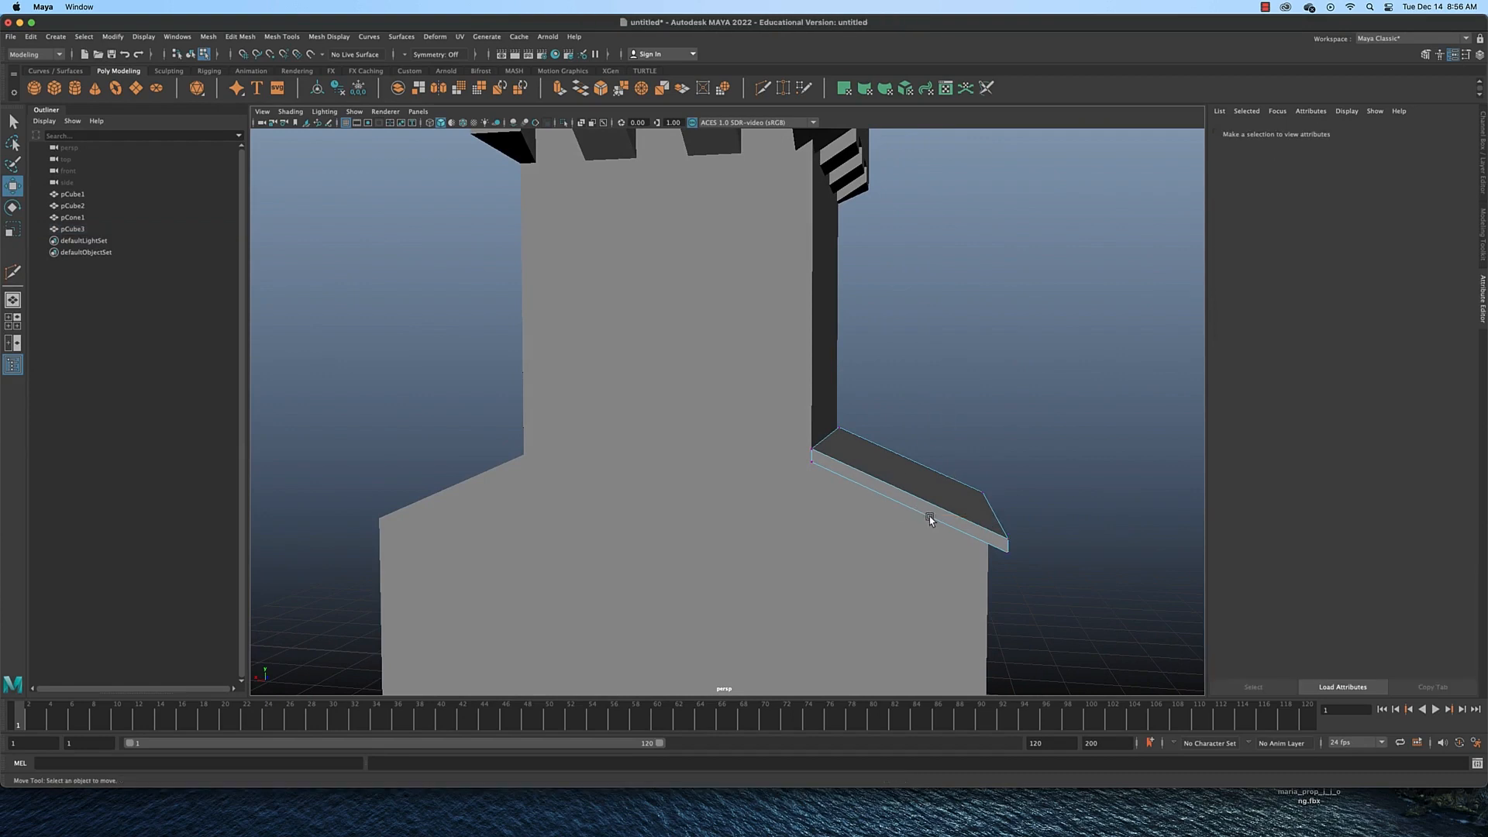
pyautogui.moveTo(930, 519); pyautogui.dragTo(665, 494)
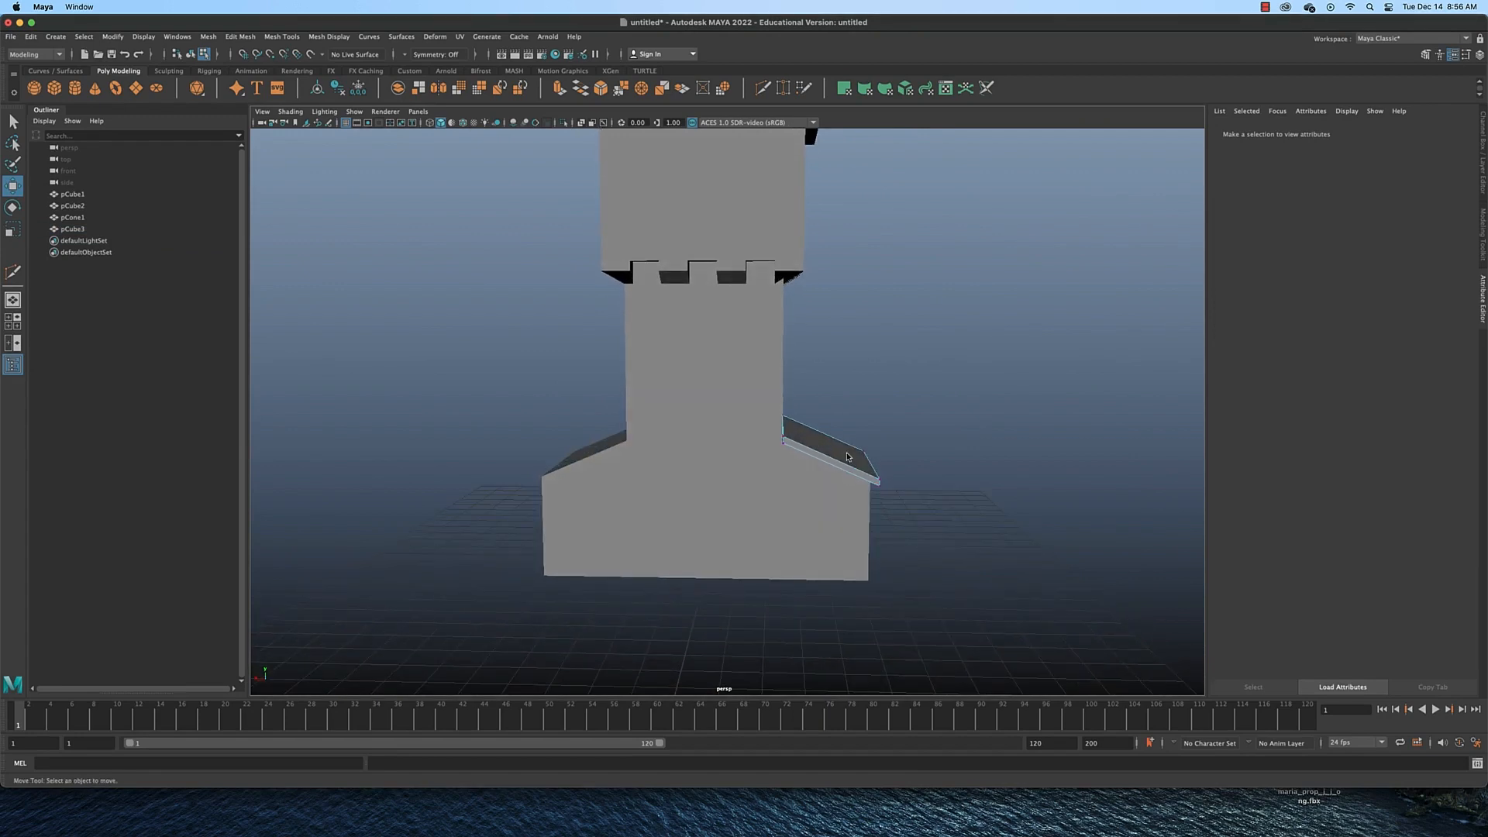
# Mirror the roof board with flipped direction and Offset 0 to cover the opposite slope
pyautogui.click(845, 458)
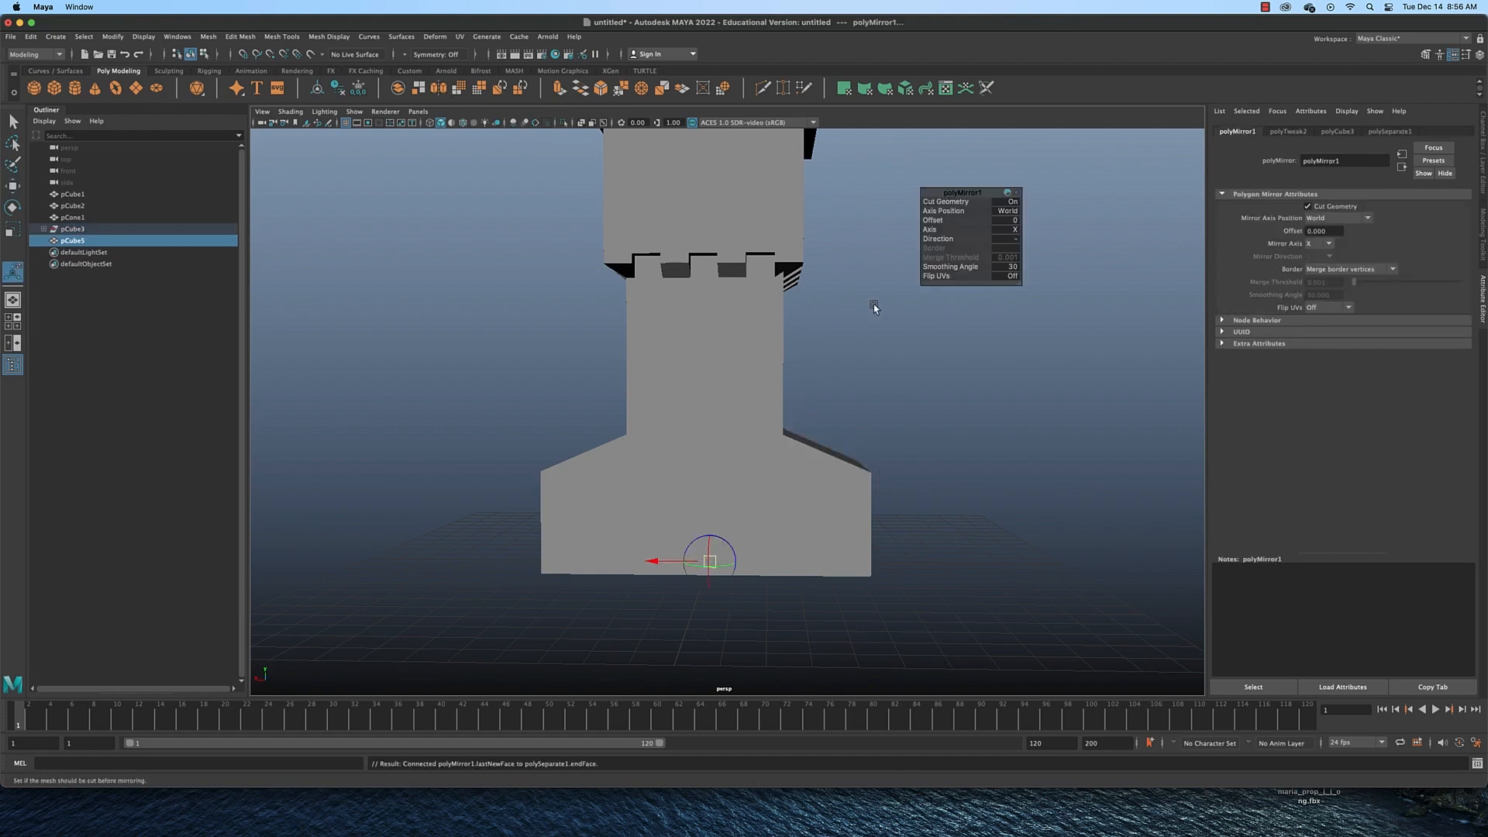
pyautogui.moveTo(986, 299)
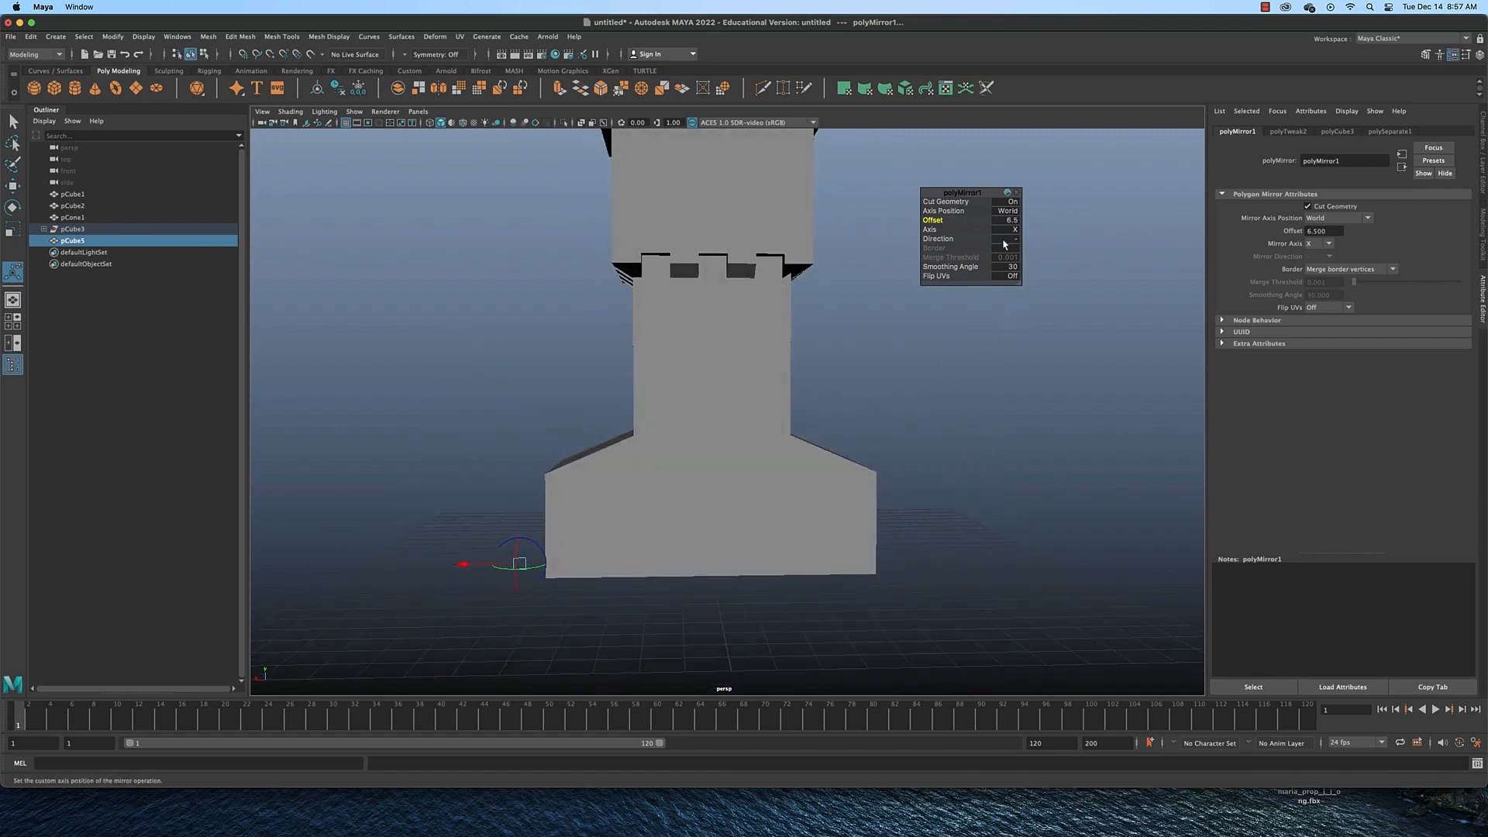
pyautogui.click(1008, 238)
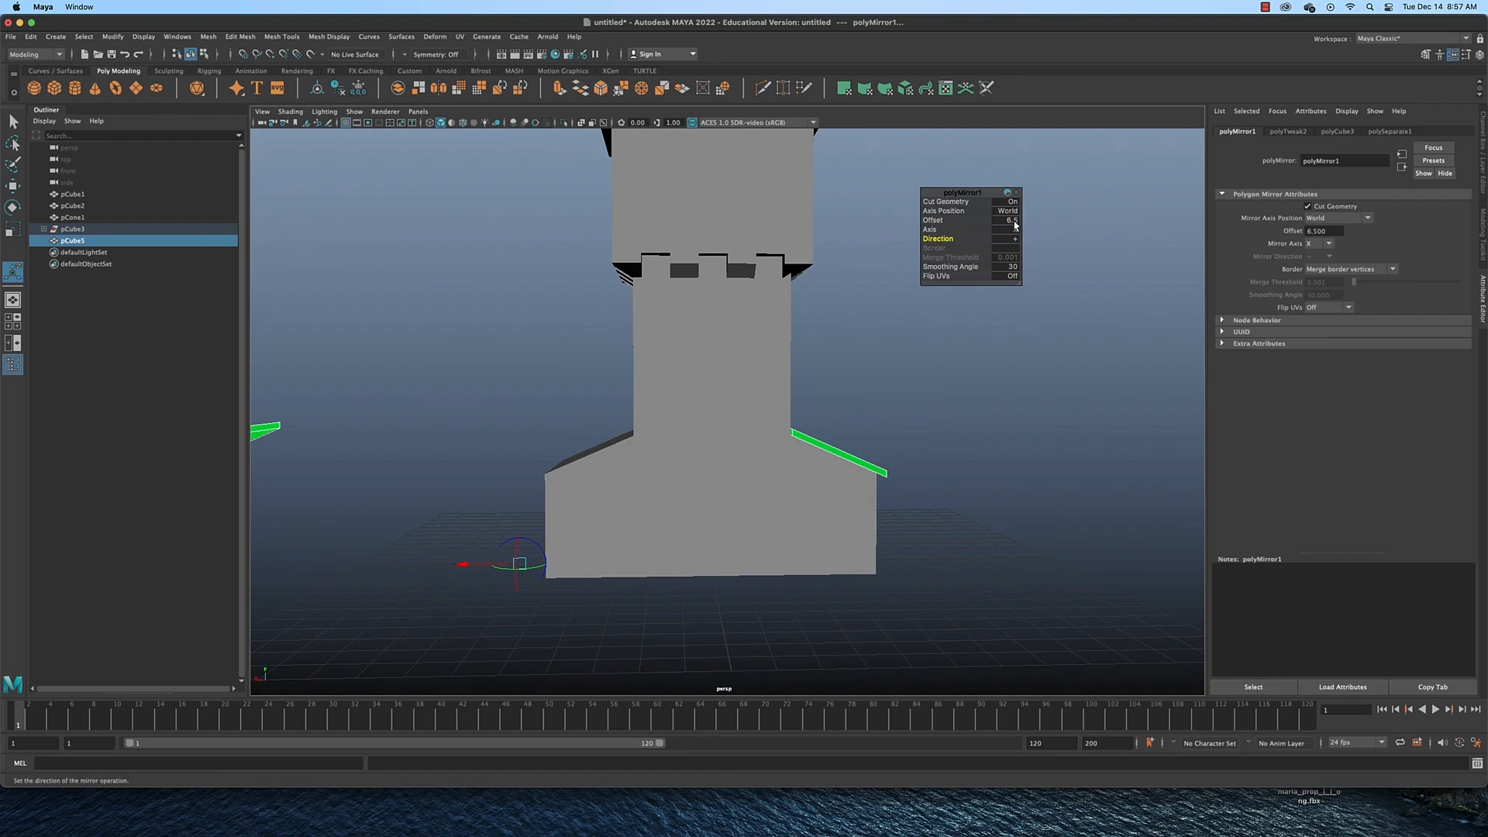
pyautogui.click(1003, 220)
pyautogui.write('0')
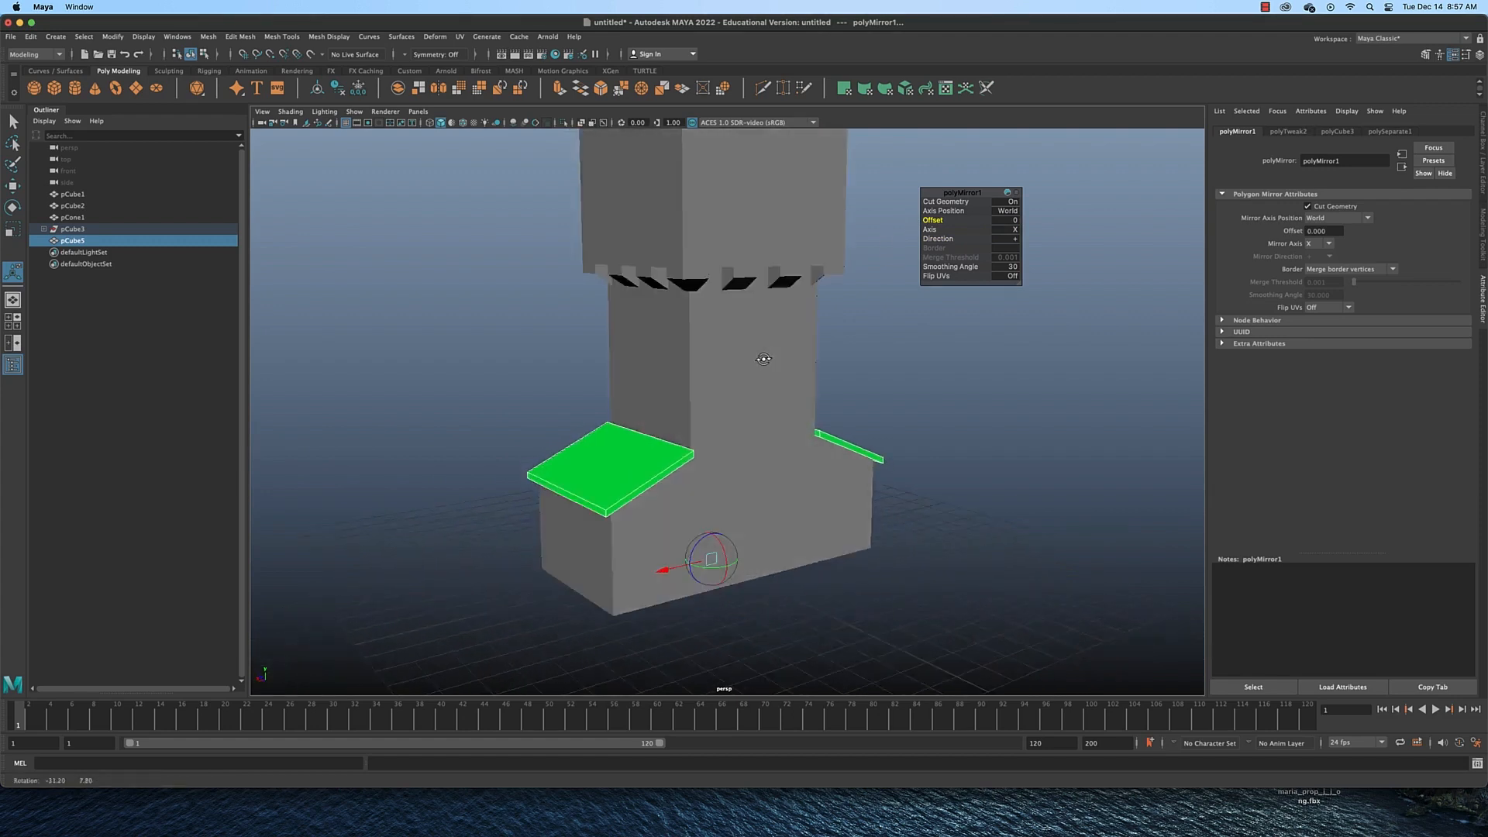
pyautogui.moveTo(764, 358); pyautogui.dragTo(1005, 352)
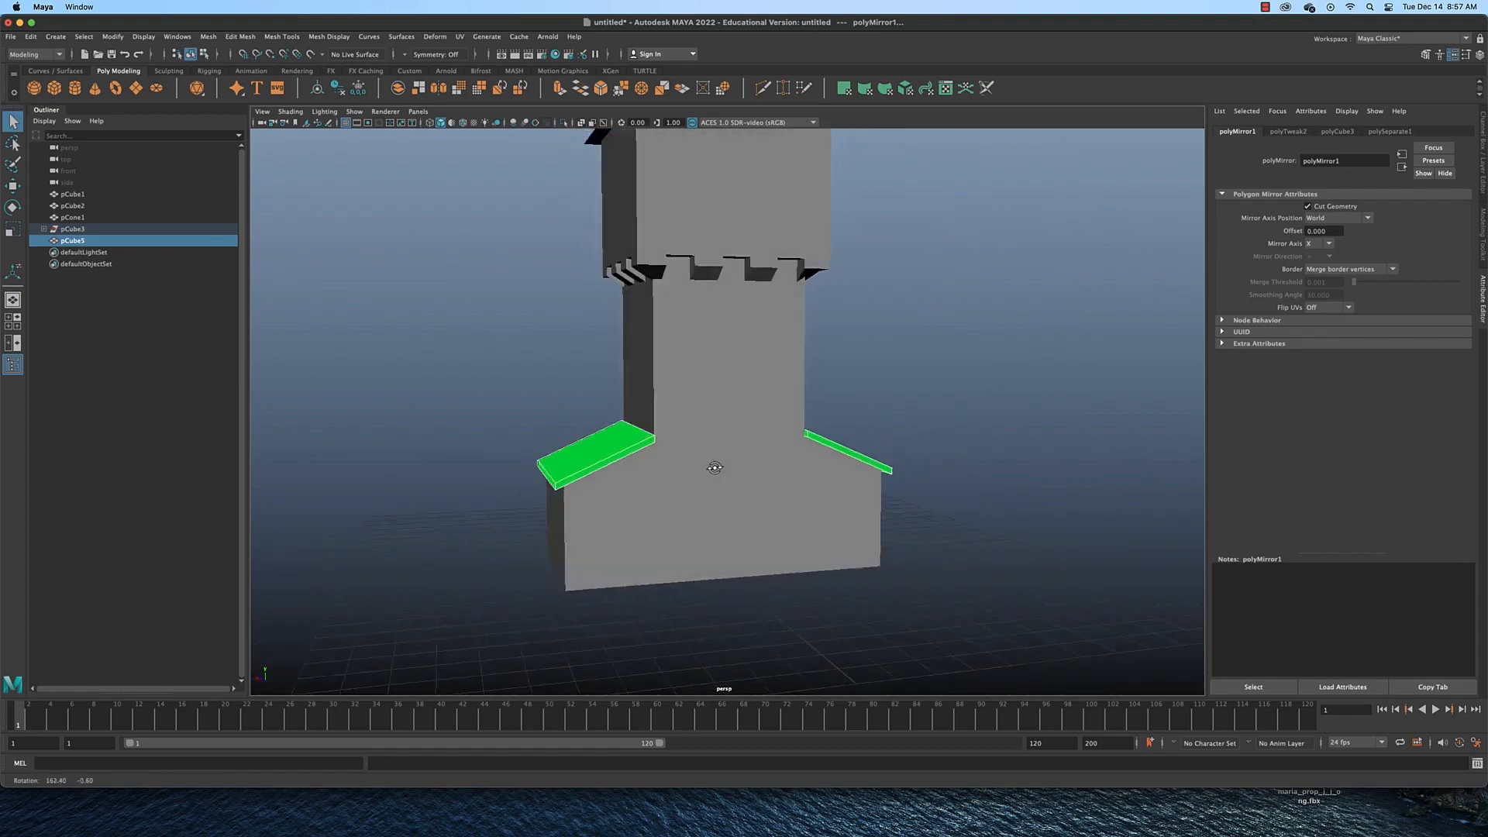
# Separate the mirrored boards into two objects and return to Object Mode
pyautogui.moveTo(714, 466); pyautogui.dragTo(924, 463)
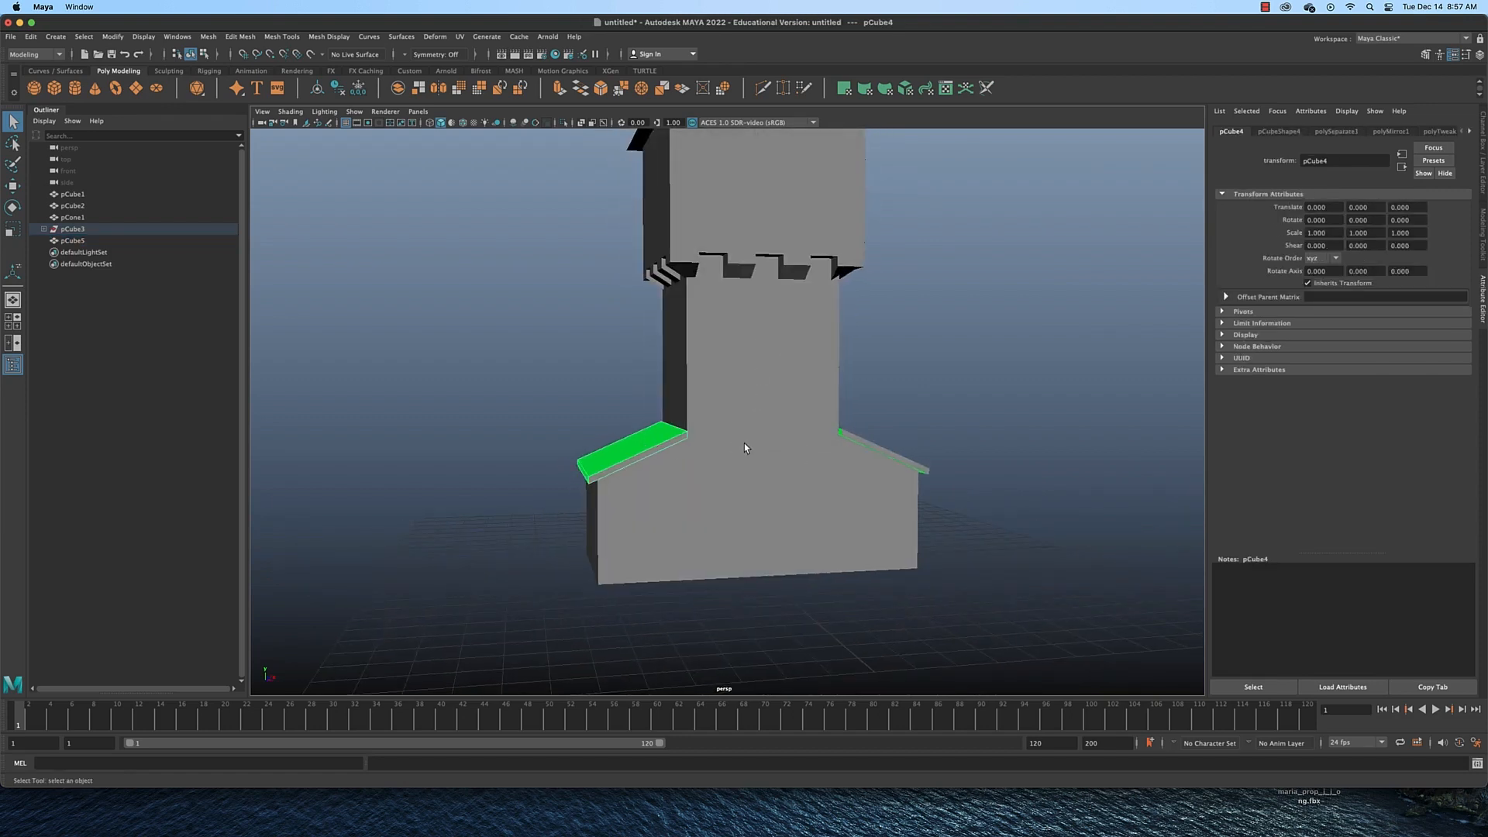
pyautogui.moveTo(746, 447); pyautogui.dragTo(730, 454)
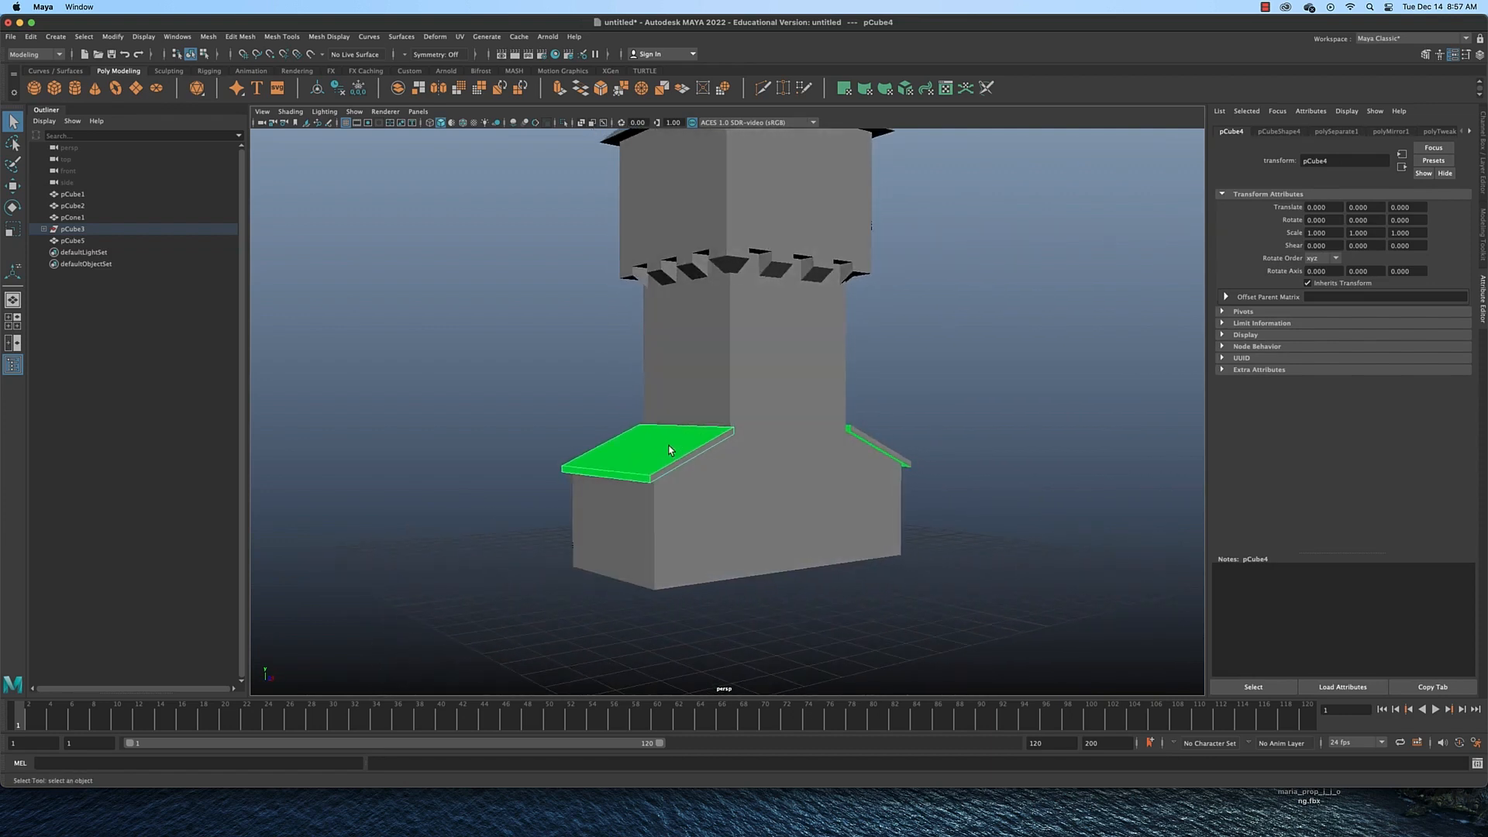
pyautogui.rightClick(672, 448)
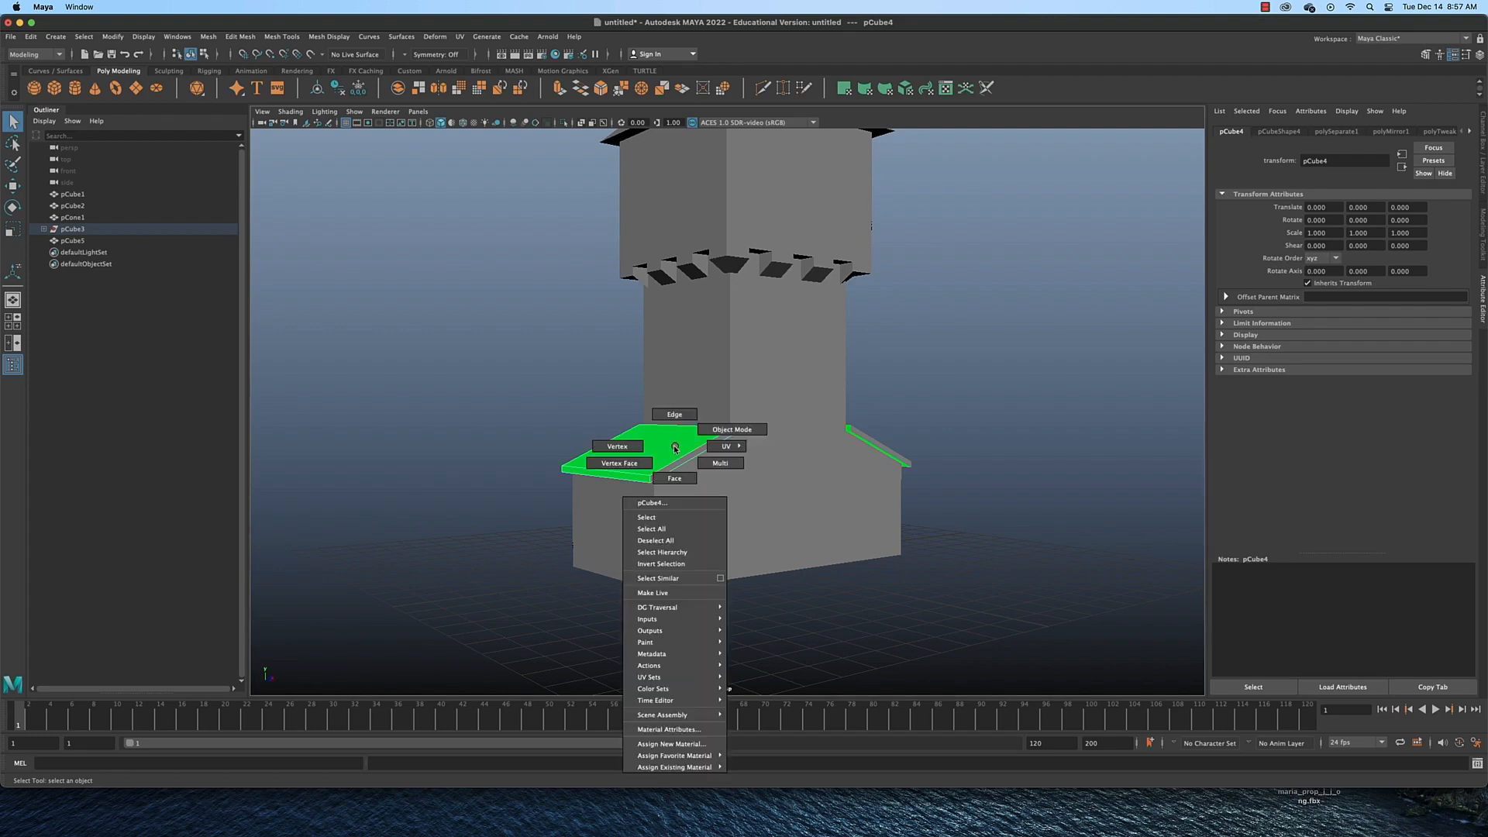
pyautogui.moveTo(669, 744)
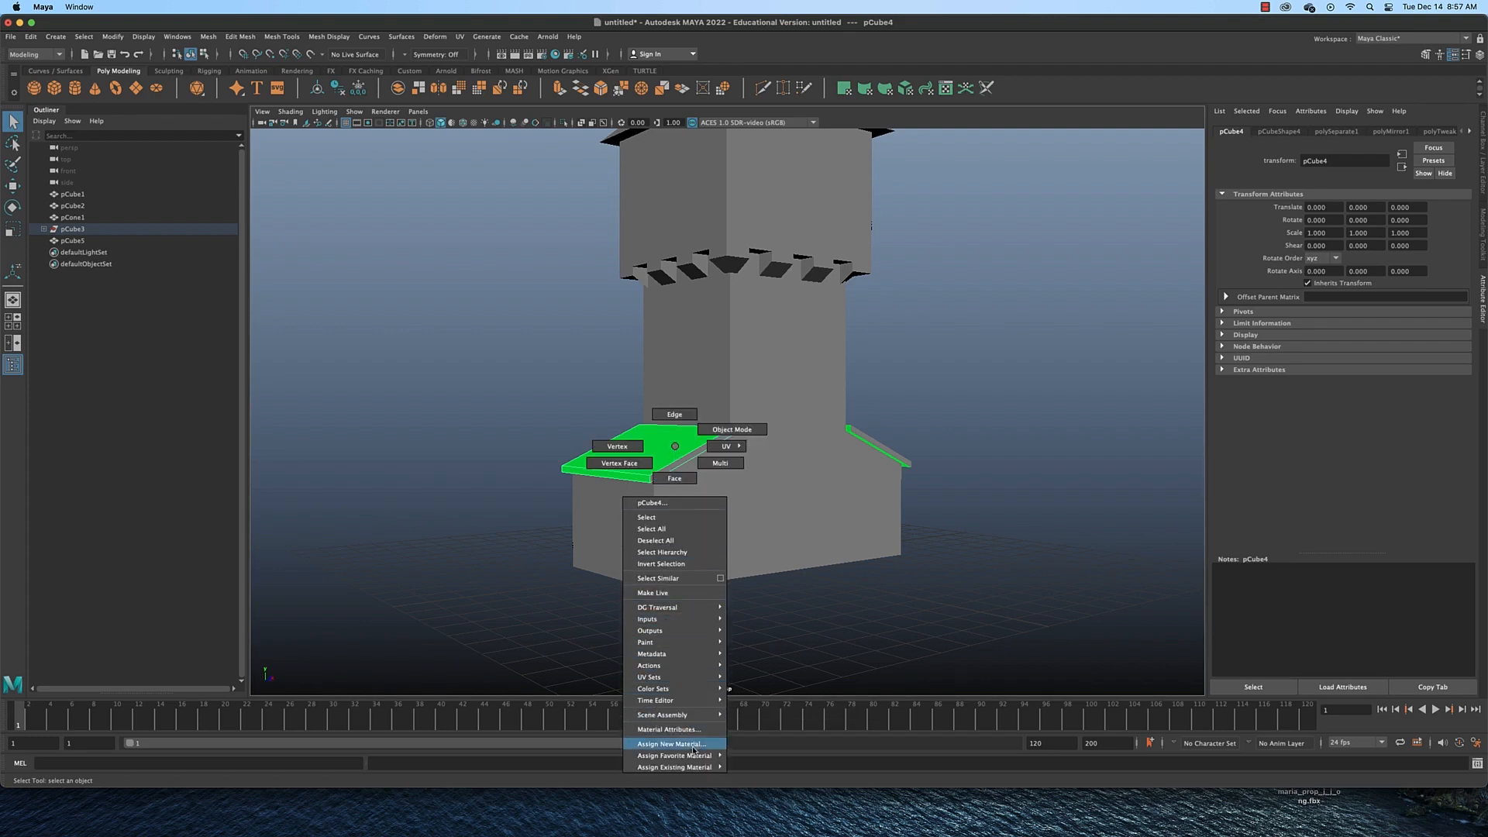
pyautogui.click(672, 744)
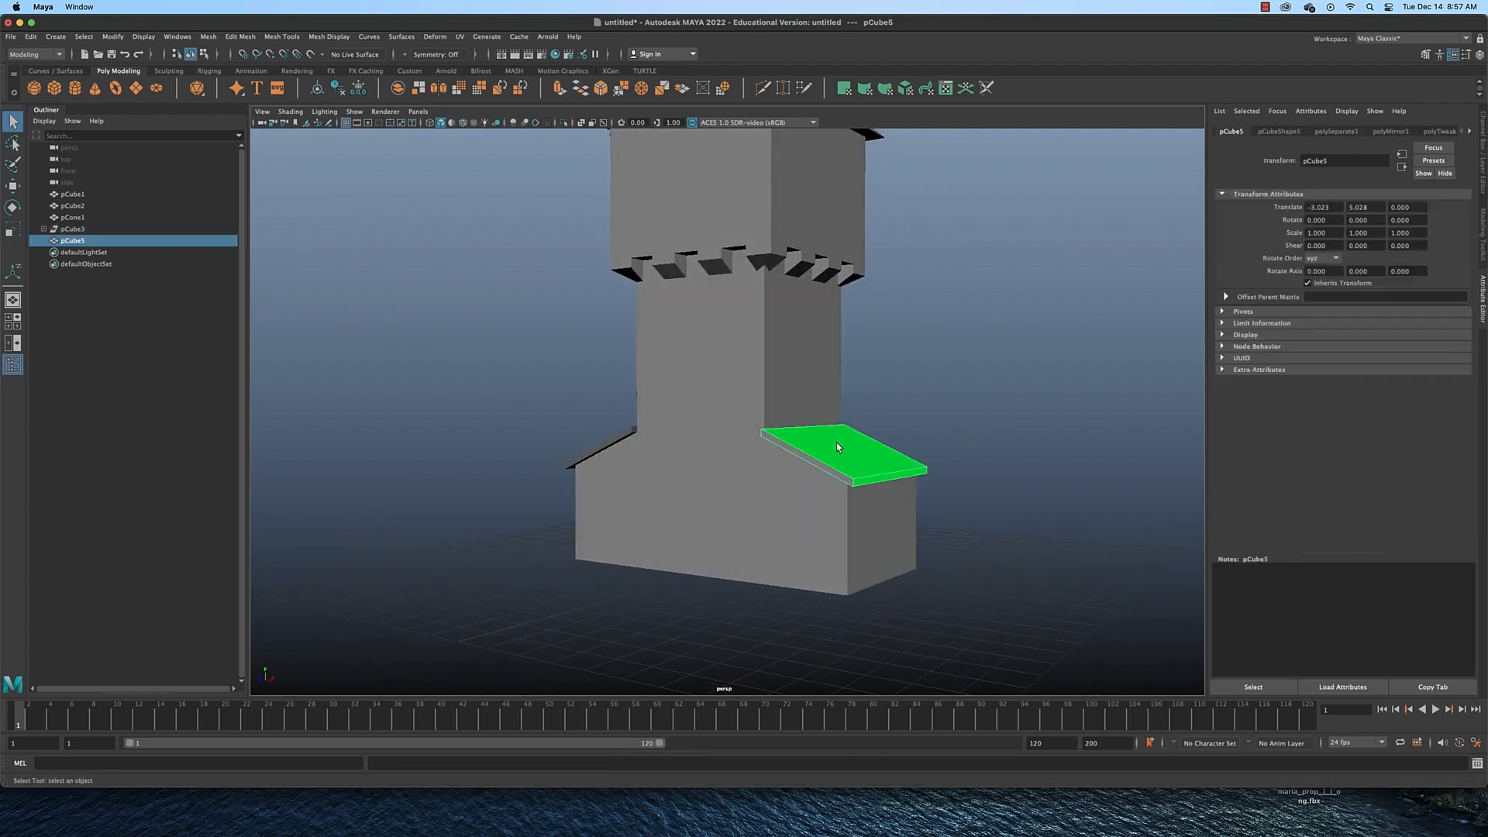
pyautogui.rightClick(840, 447)
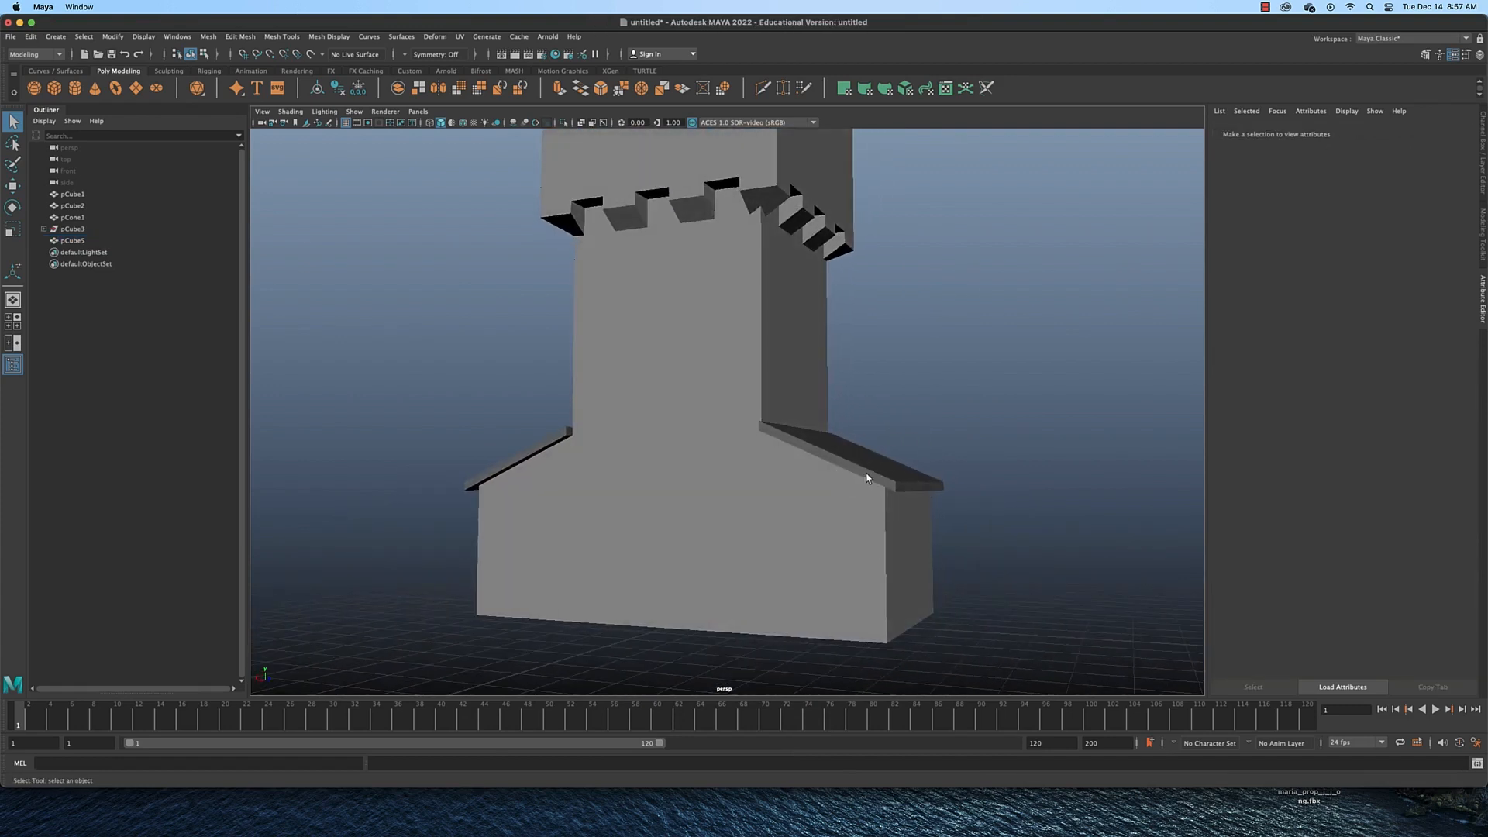
# Pull the right board's outer end vertices outward past the extension wall, then return to Object Mode
pyautogui.click(862, 458)
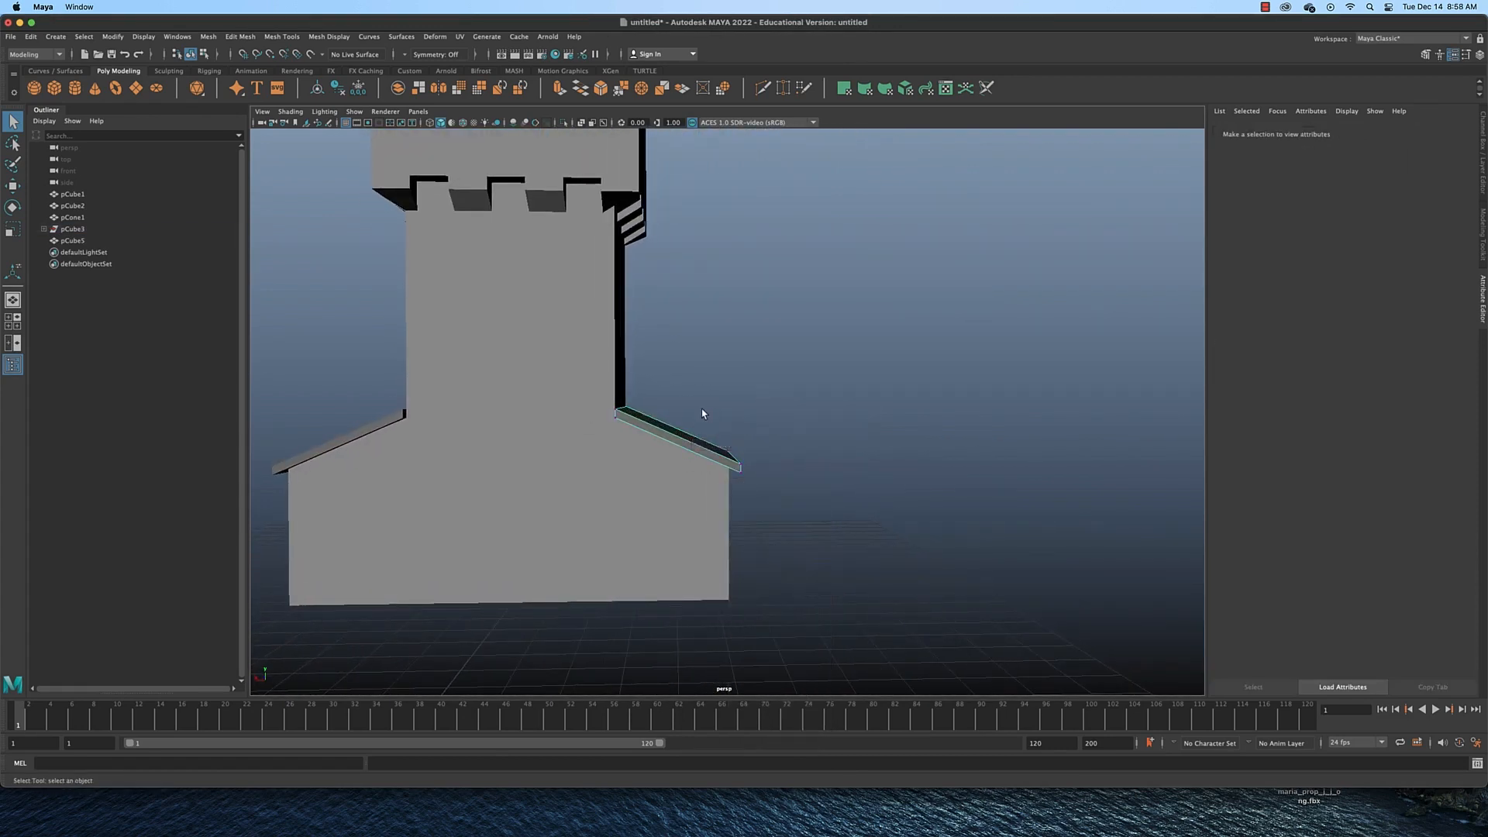
pyautogui.click(679, 415)
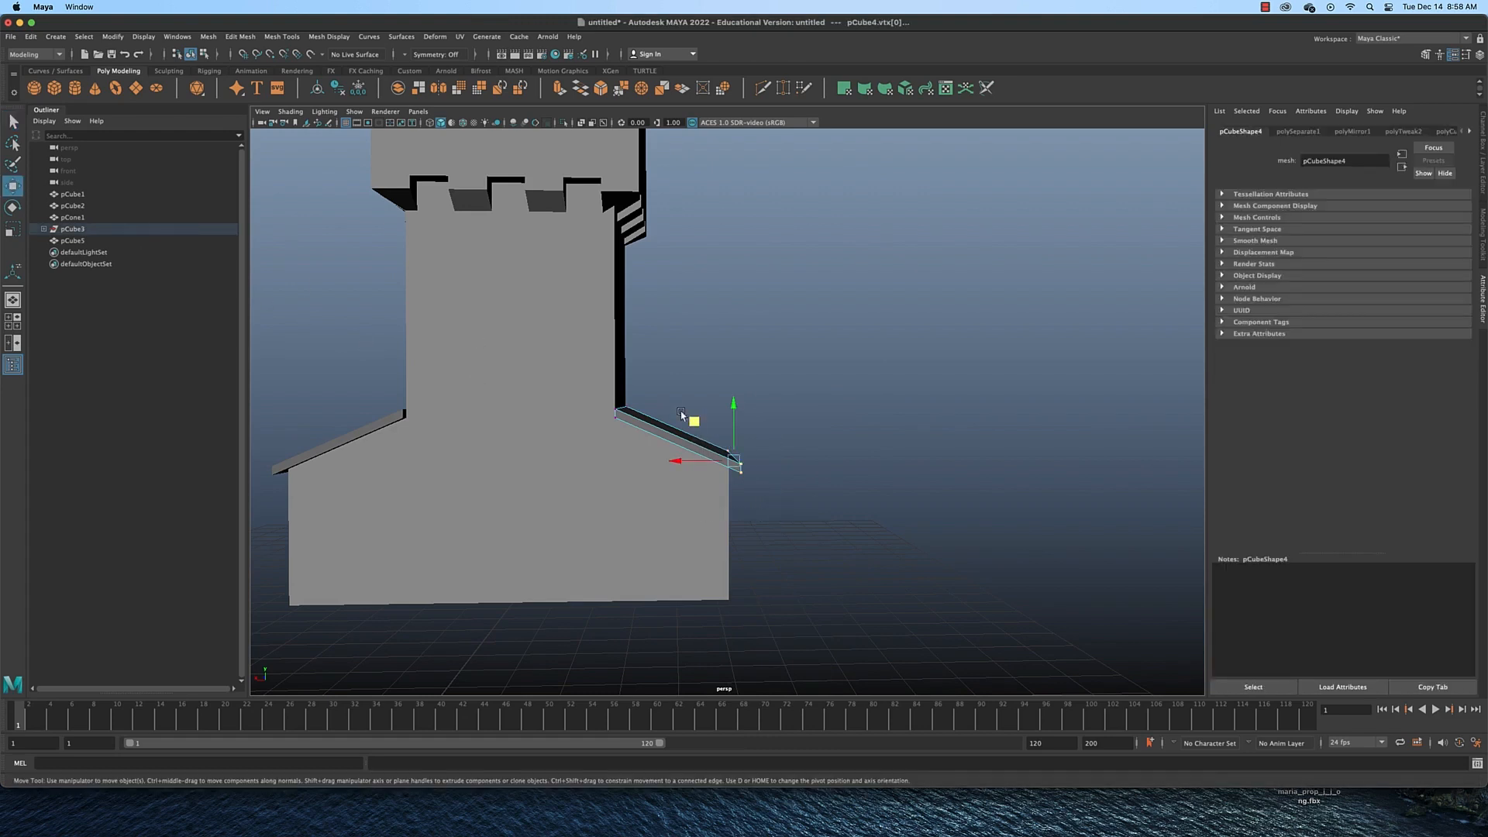
pyautogui.moveTo(682, 414); pyautogui.dragTo(760, 446)
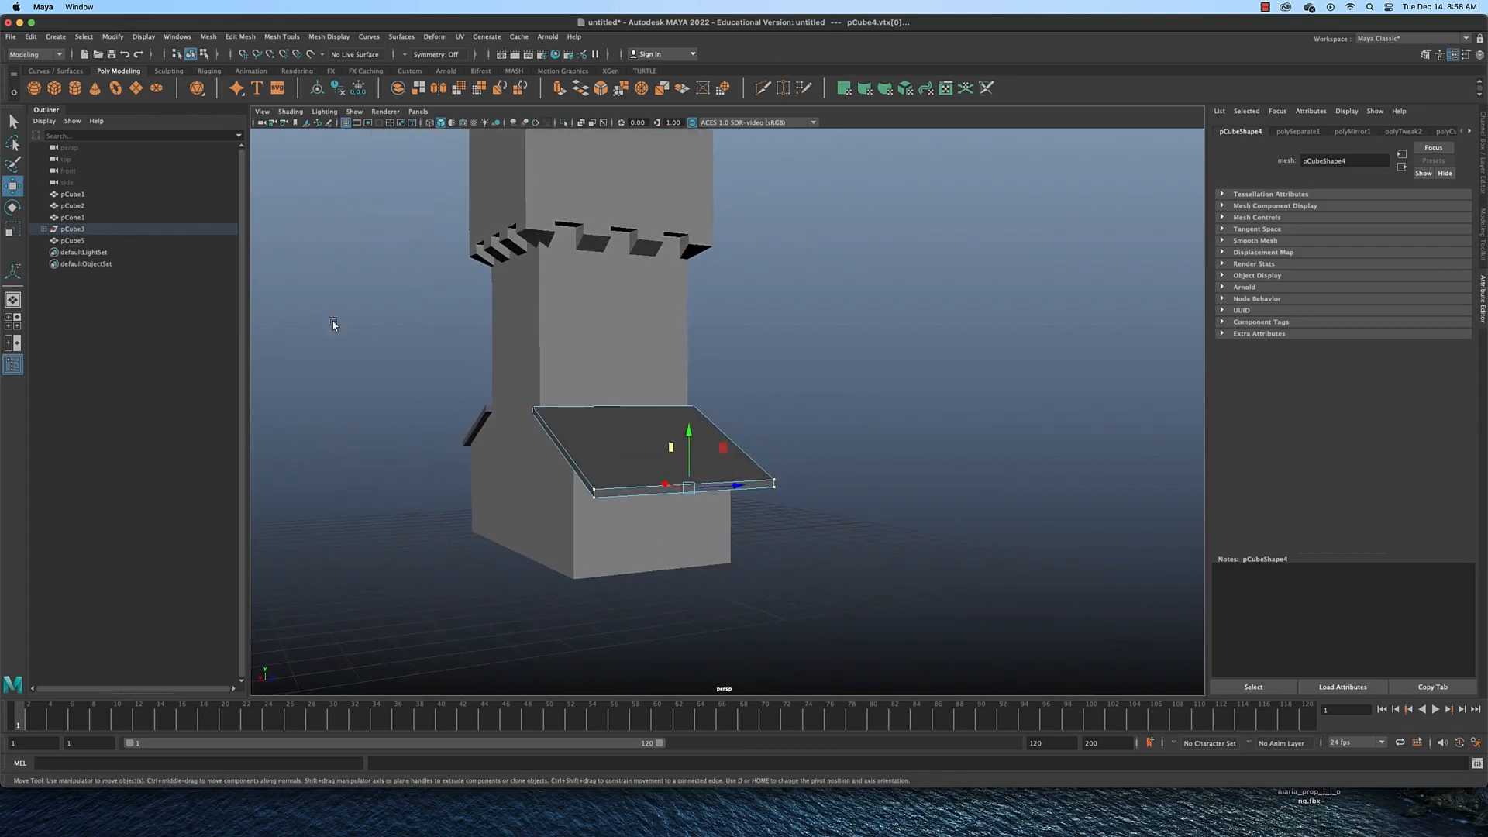
pyautogui.rightClick(698, 413)
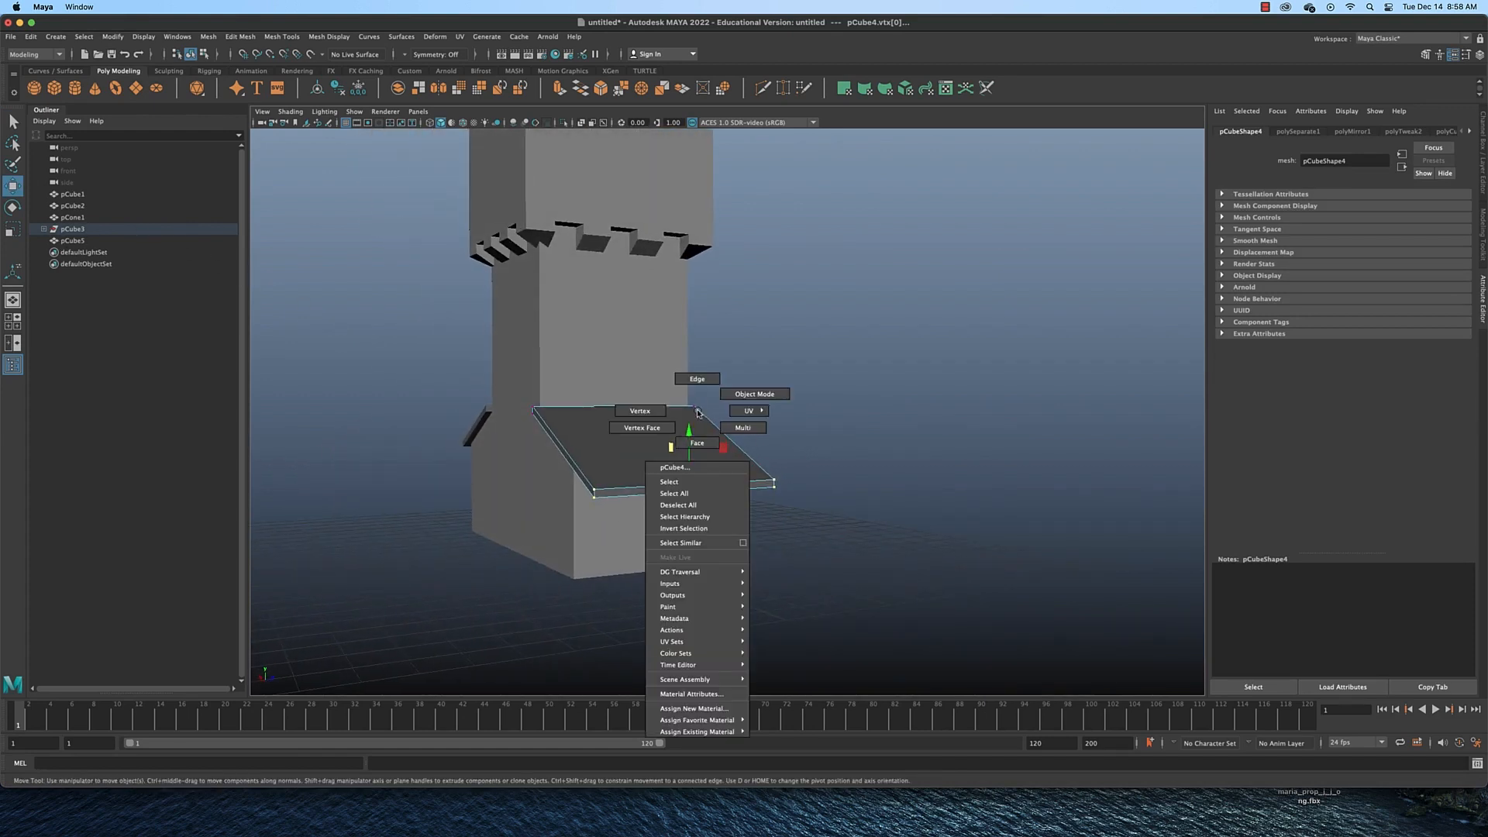
pyautogui.click(755, 394)
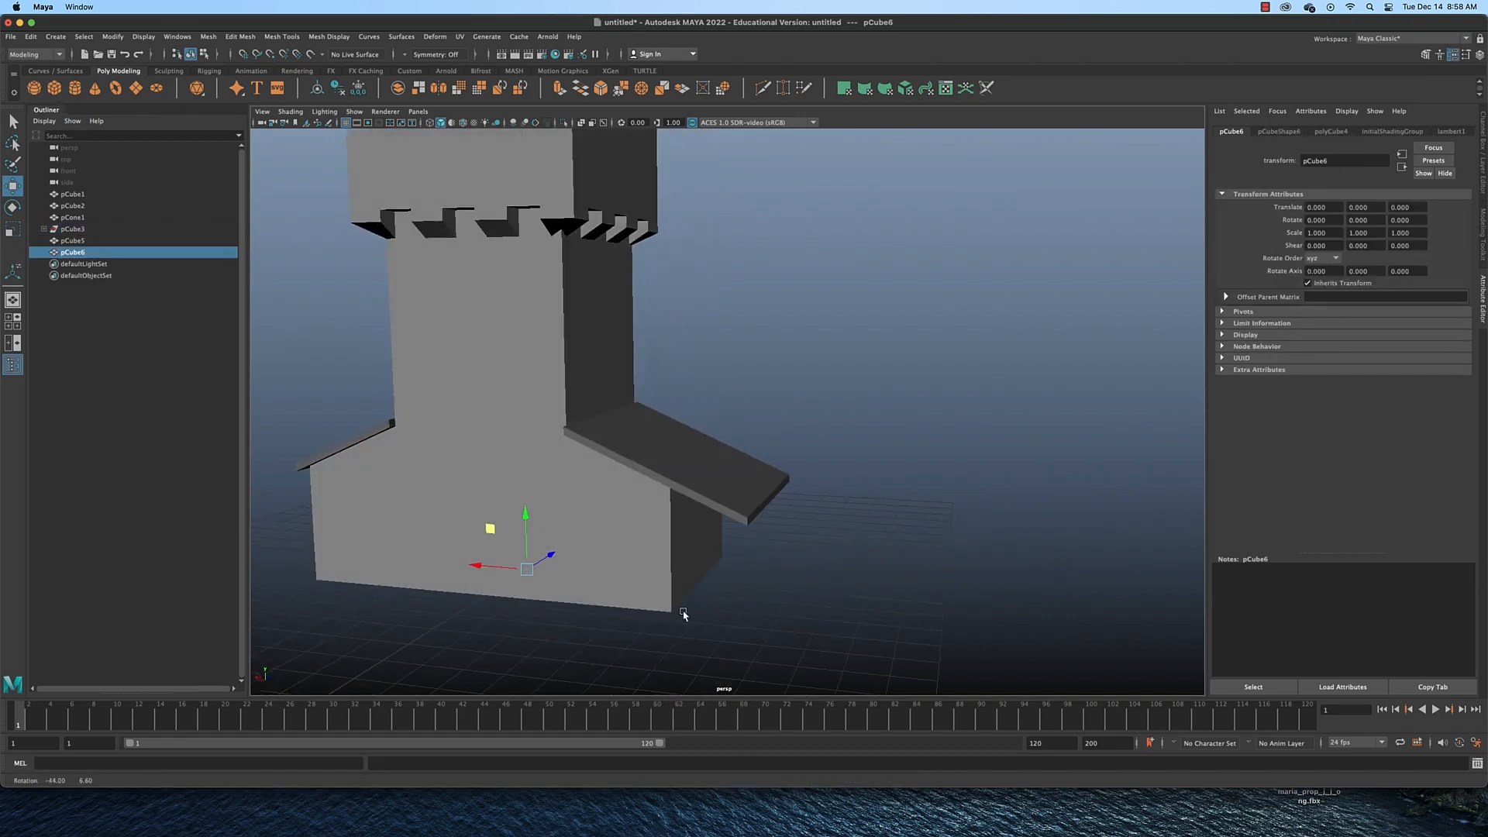
# Move the new cube into place as a support post beneath a roof board's outer edge
pyautogui.moveTo(527, 567); pyautogui.dragTo(746, 586)
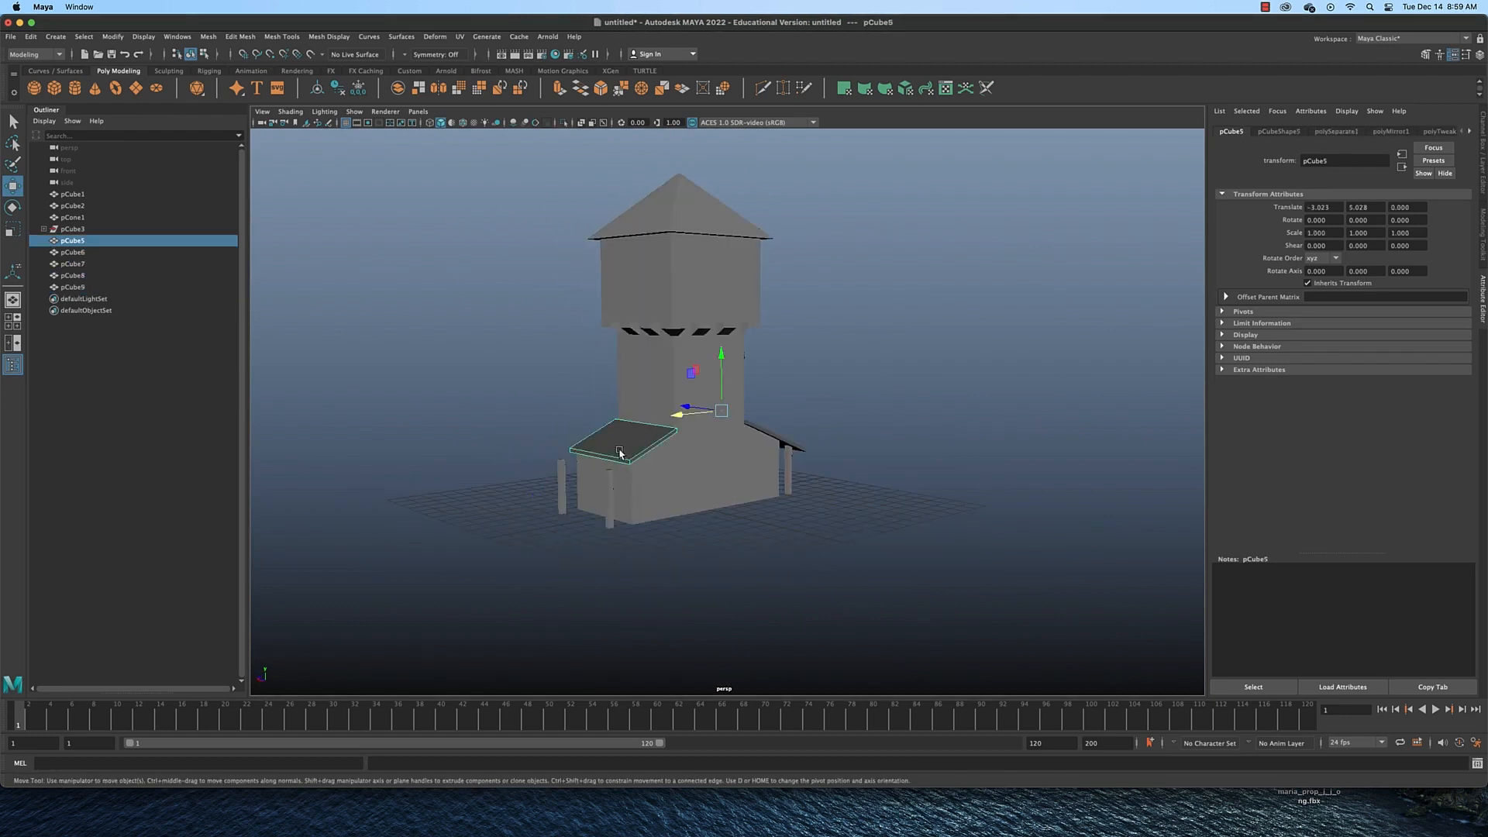
# Move the left board's outer end vertices outward so it reaches over the posts
pyautogui.rightClick(620, 449)
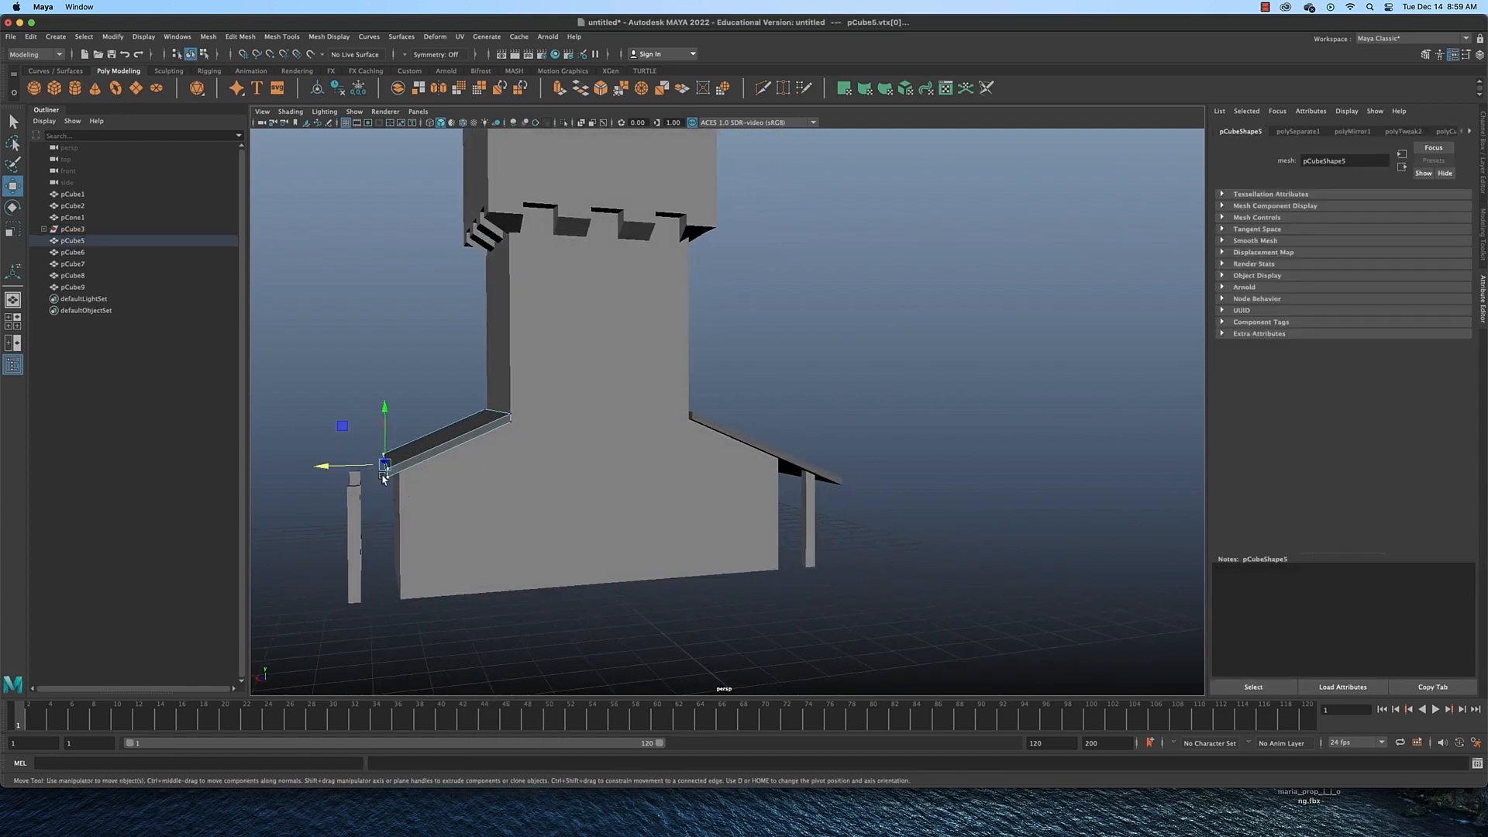
pyautogui.moveTo(383, 465); pyautogui.dragTo(336, 479)
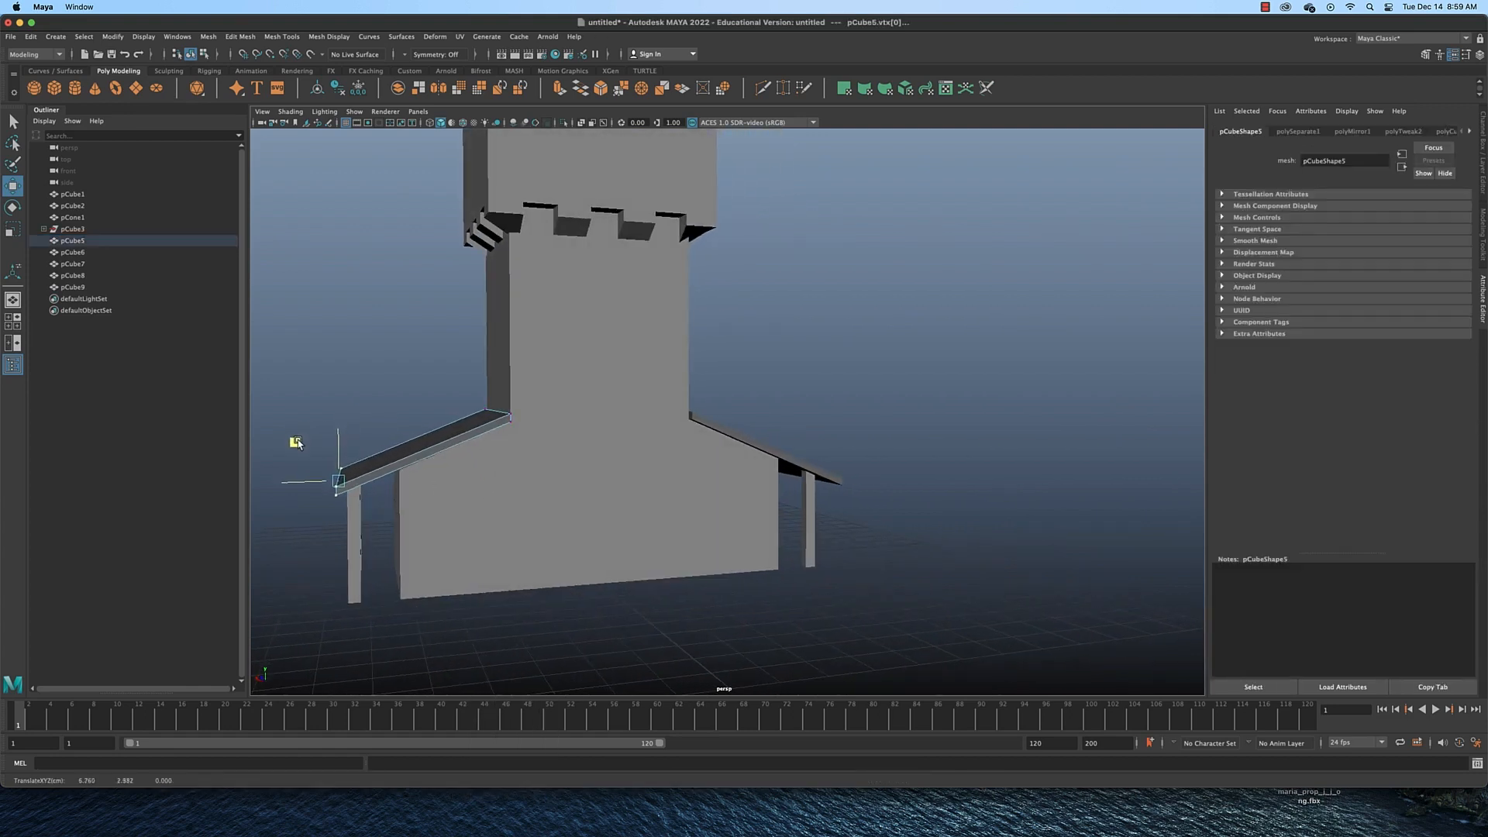